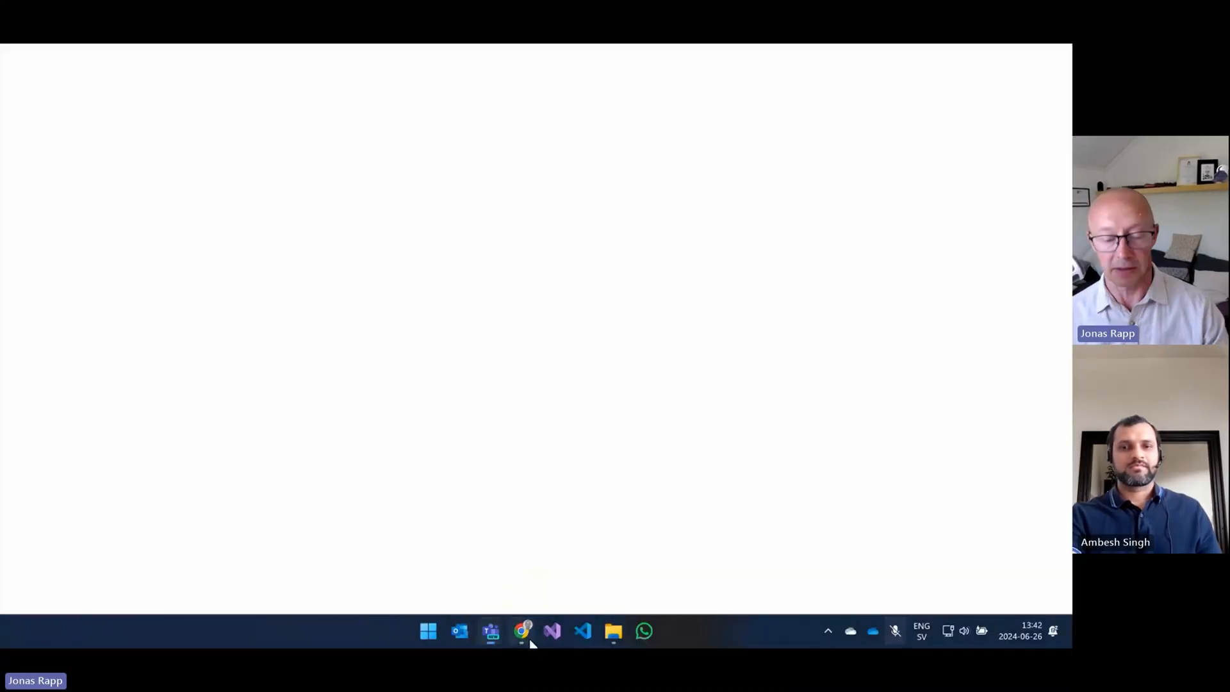
# Bring the Chrome browser to the front from the taskbar
pyautogui.click(520, 630)
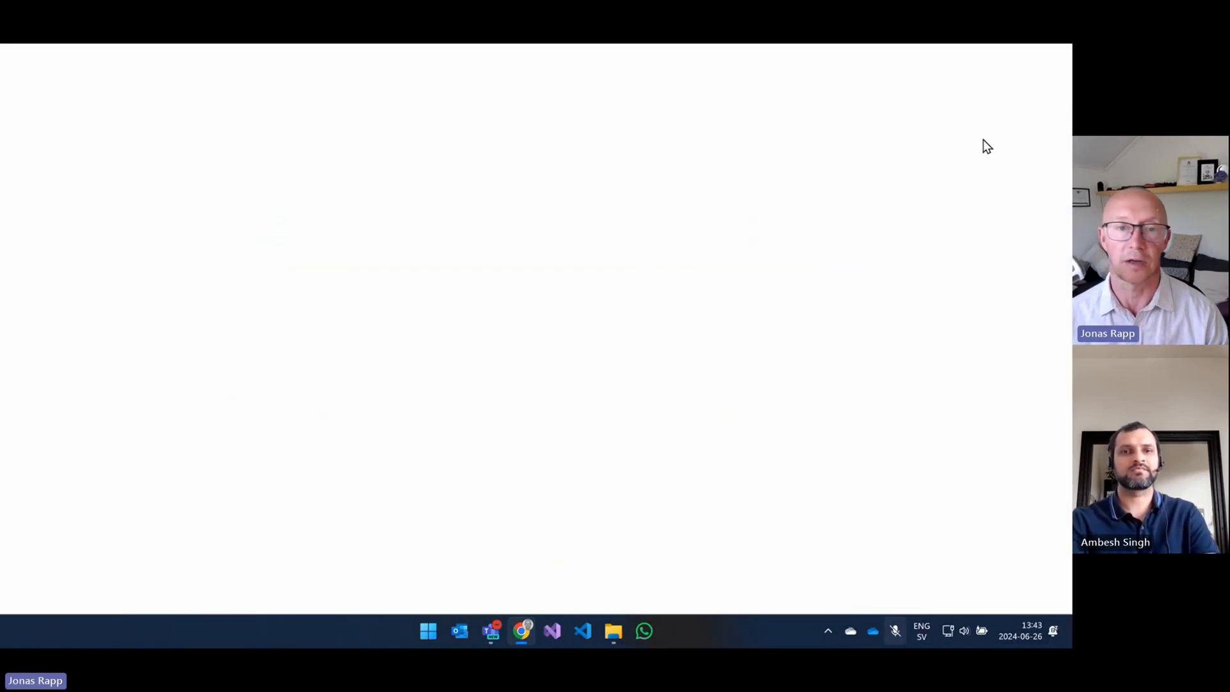
pyautogui.click(521, 630)
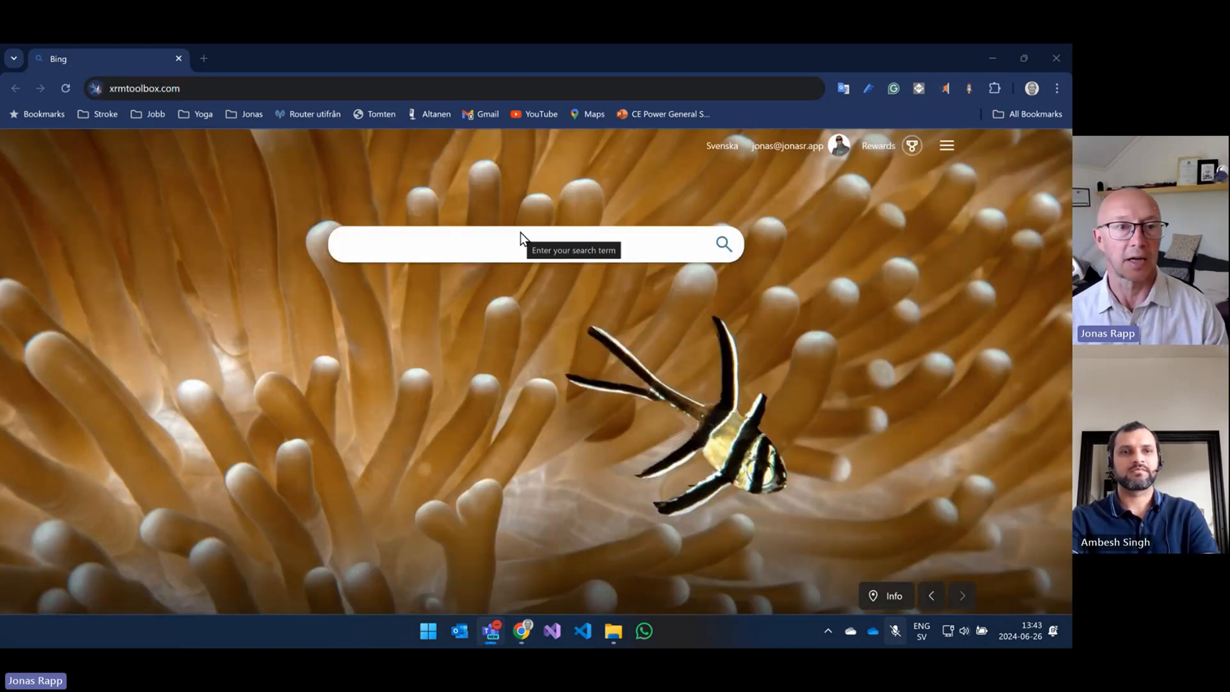
# Go to xrmtoolbox.com and download the latest release, 1.2023.12.68
pyautogui.click(344, 89)
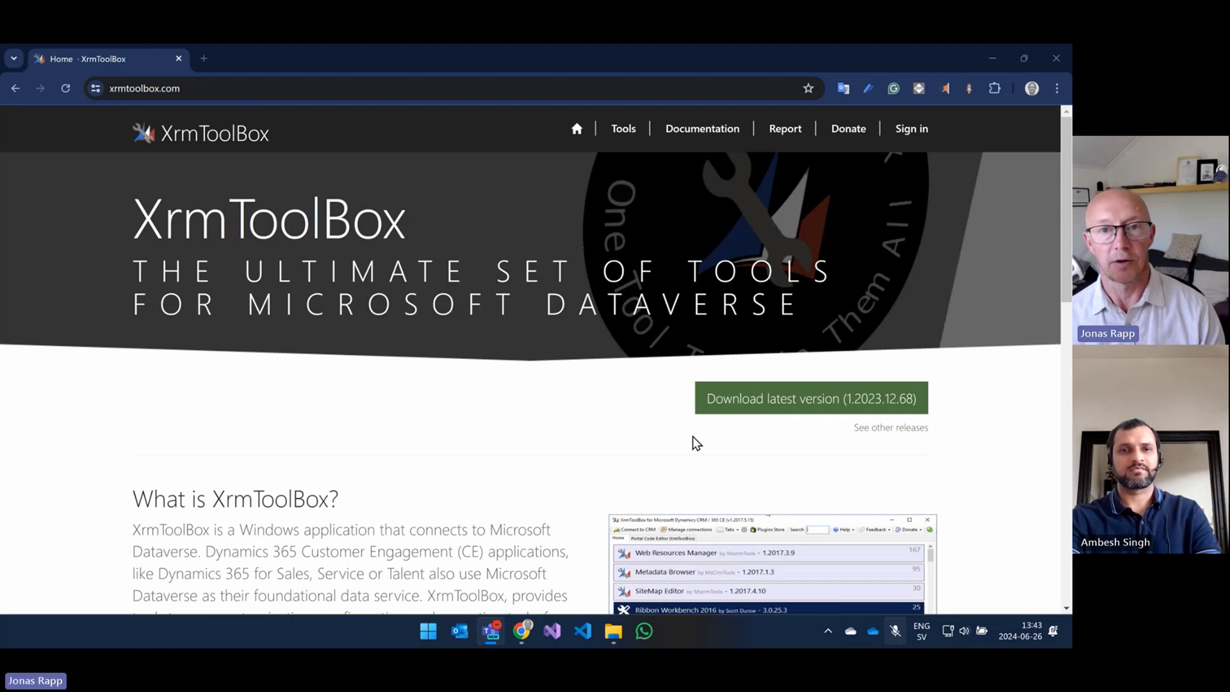
pyautogui.moveTo(752, 446)
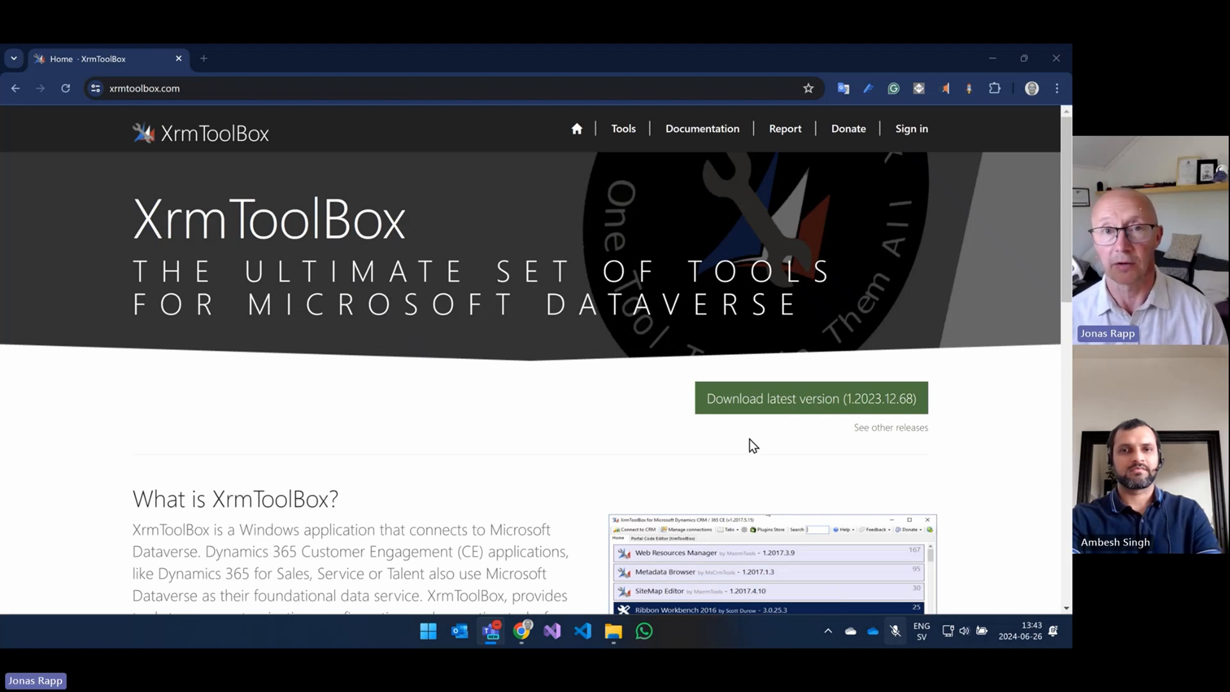
pyautogui.moveTo(764, 415)
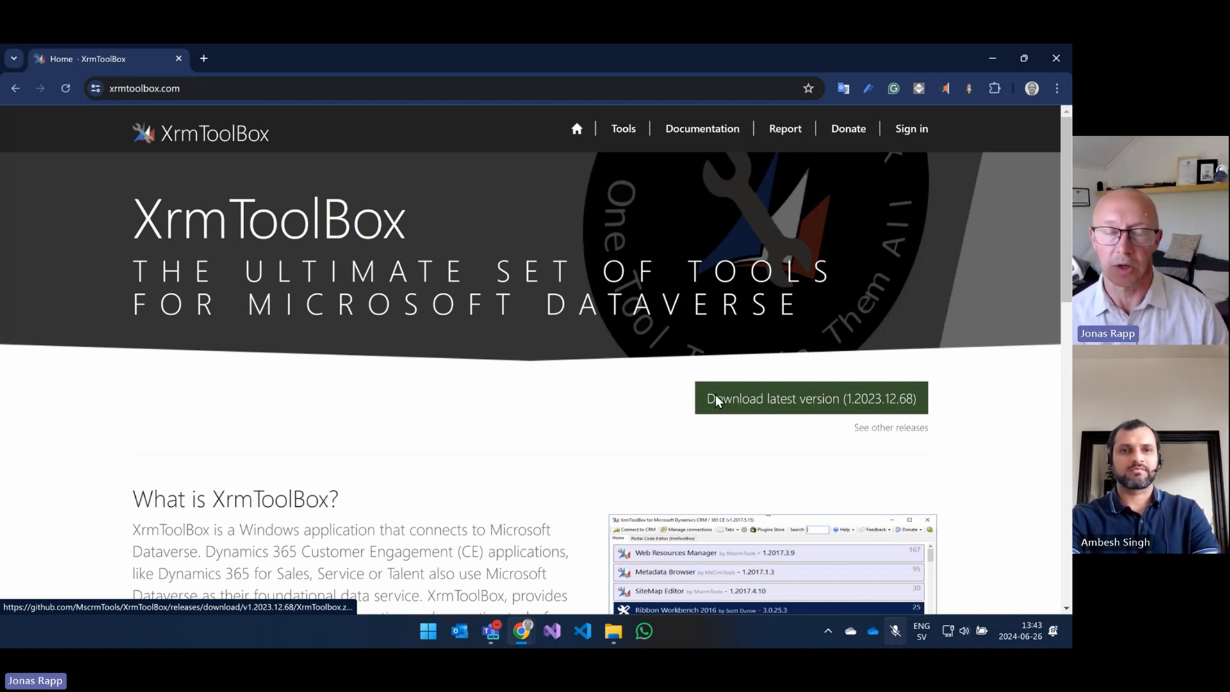
pyautogui.click(812, 399)
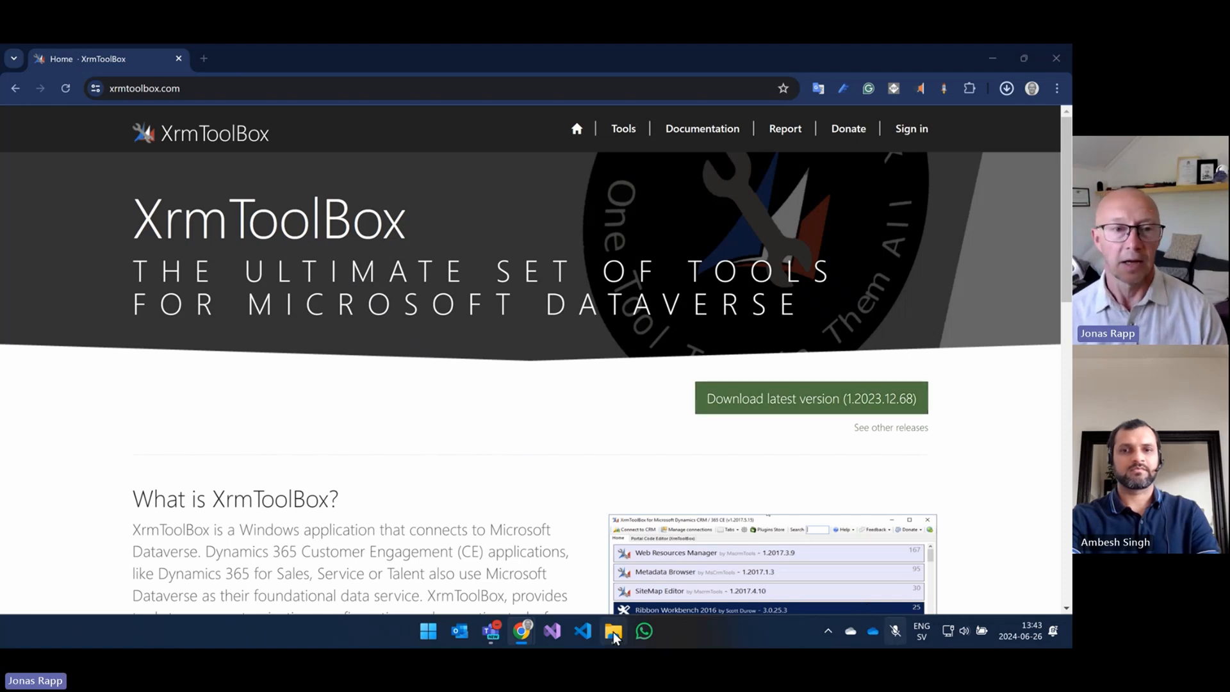
# Review the properties of the downloaded XrmToolbox.zip in Downloads and close them
pyautogui.click(612, 630)
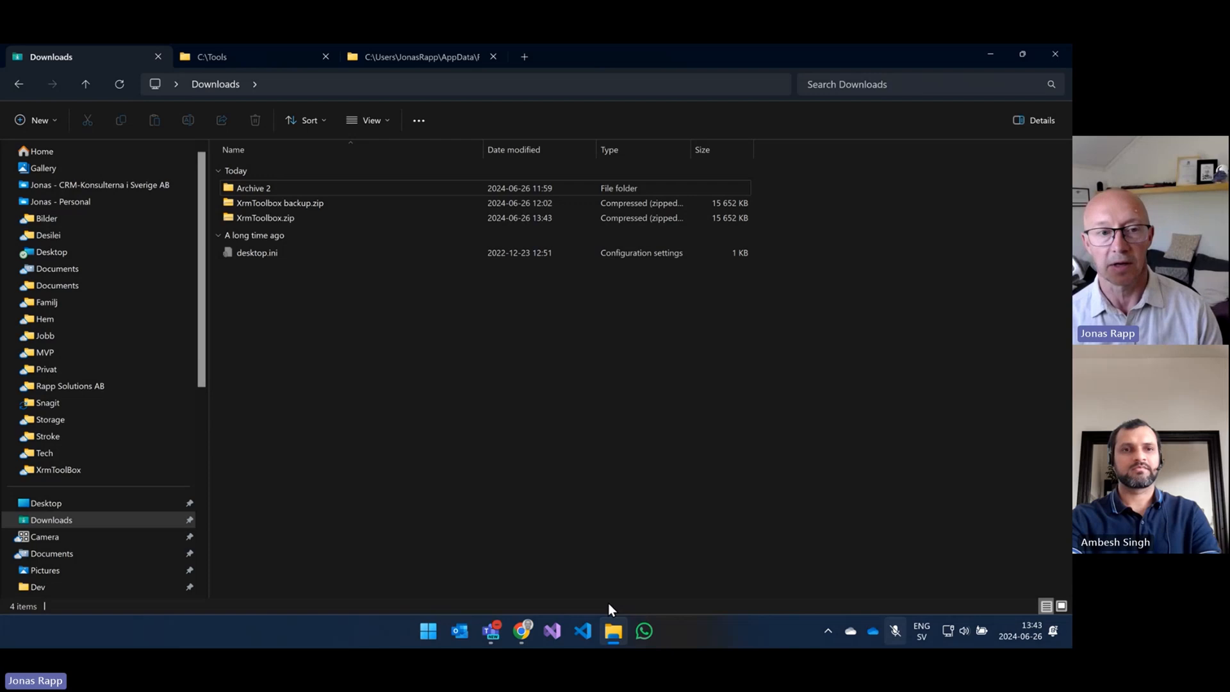
pyautogui.click(261, 218)
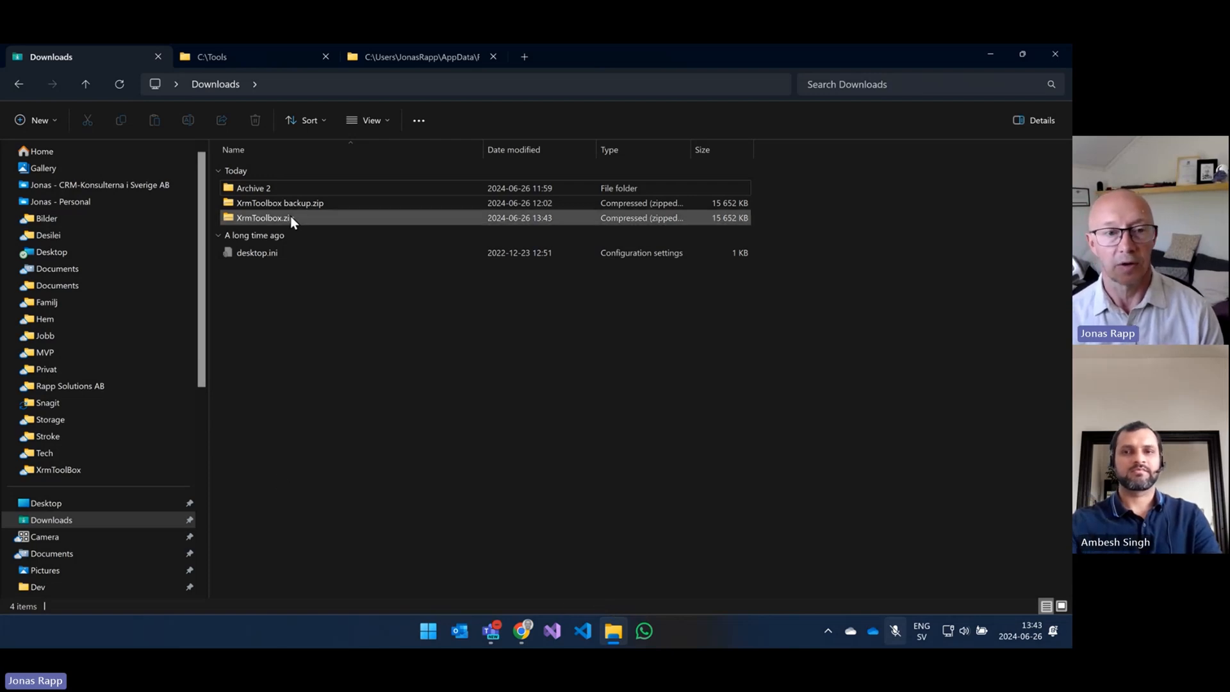
pyautogui.click(257, 218)
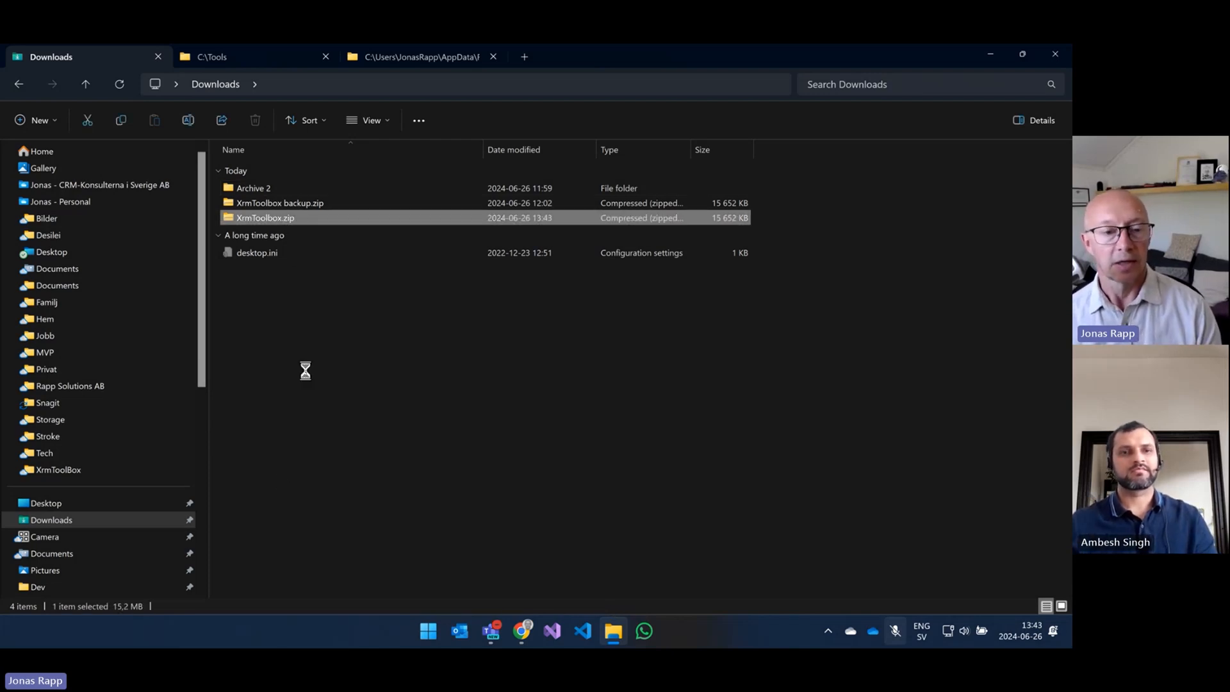
pyautogui.rightClick(258, 218)
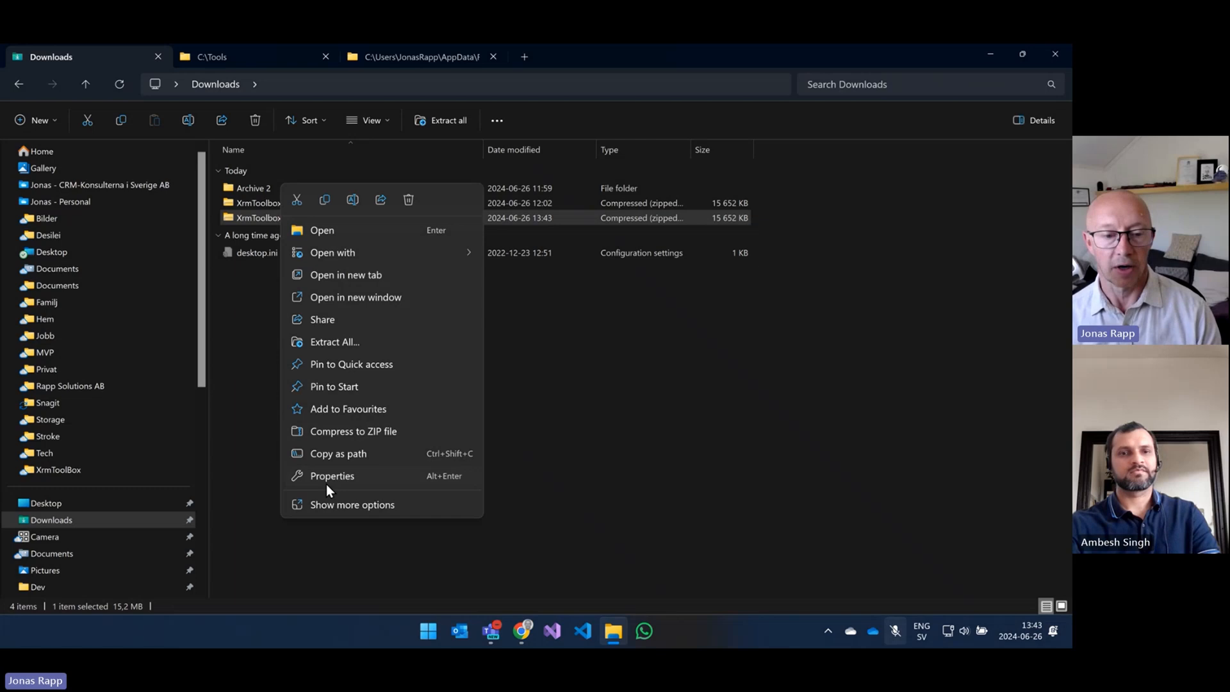
pyautogui.click(330, 475)
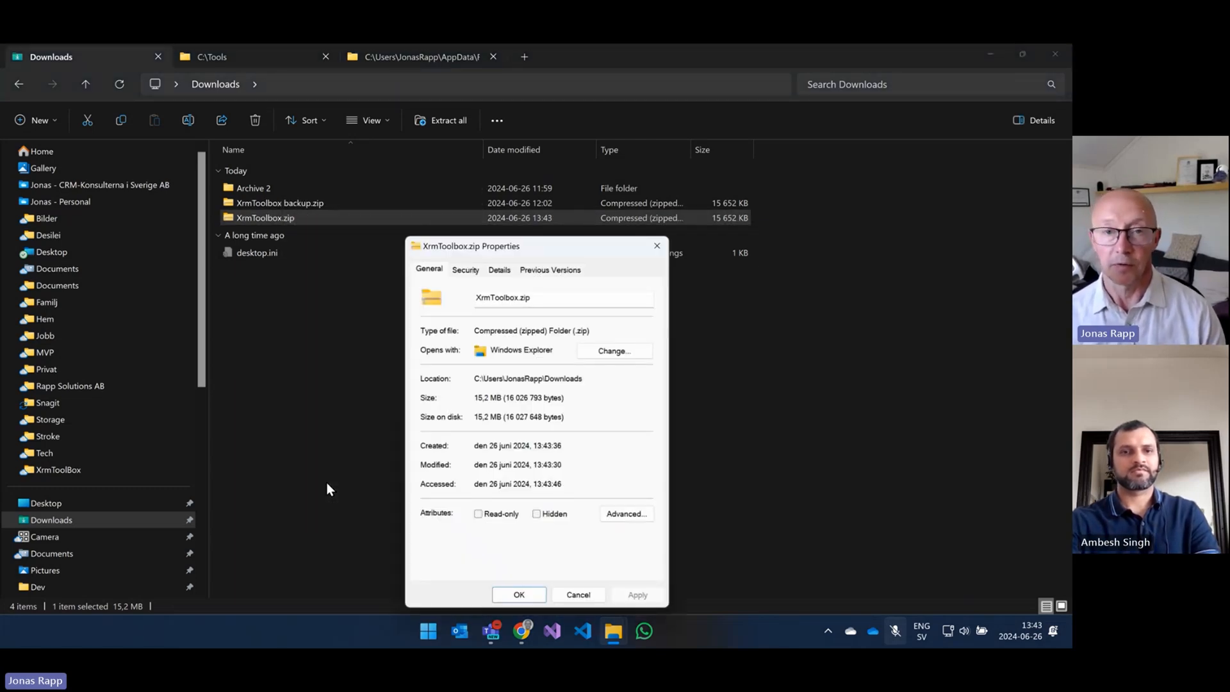
pyautogui.moveTo(466, 546)
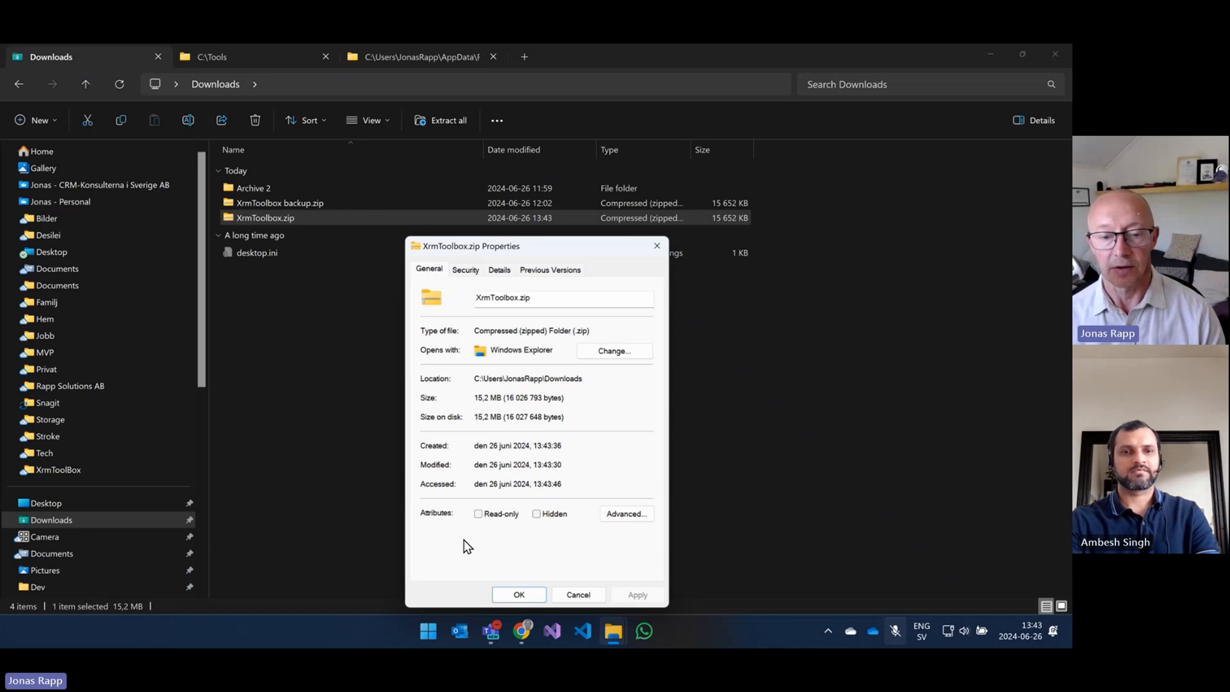
pyautogui.moveTo(572, 543)
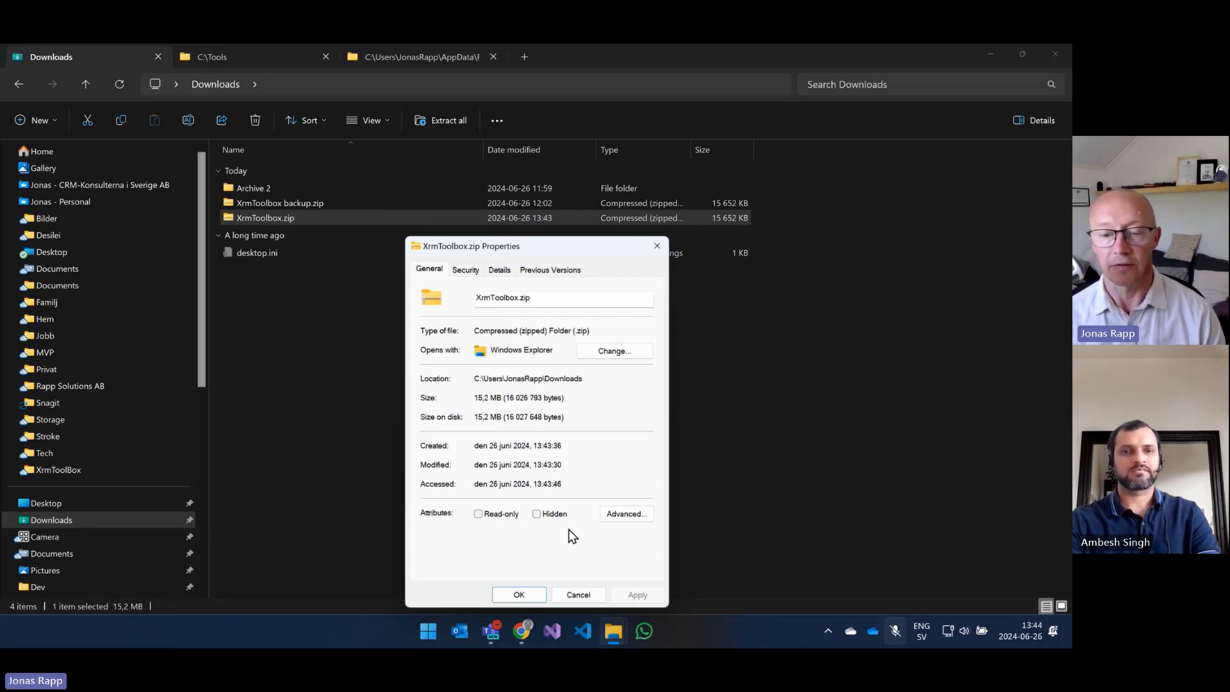
pyautogui.moveTo(420, 551)
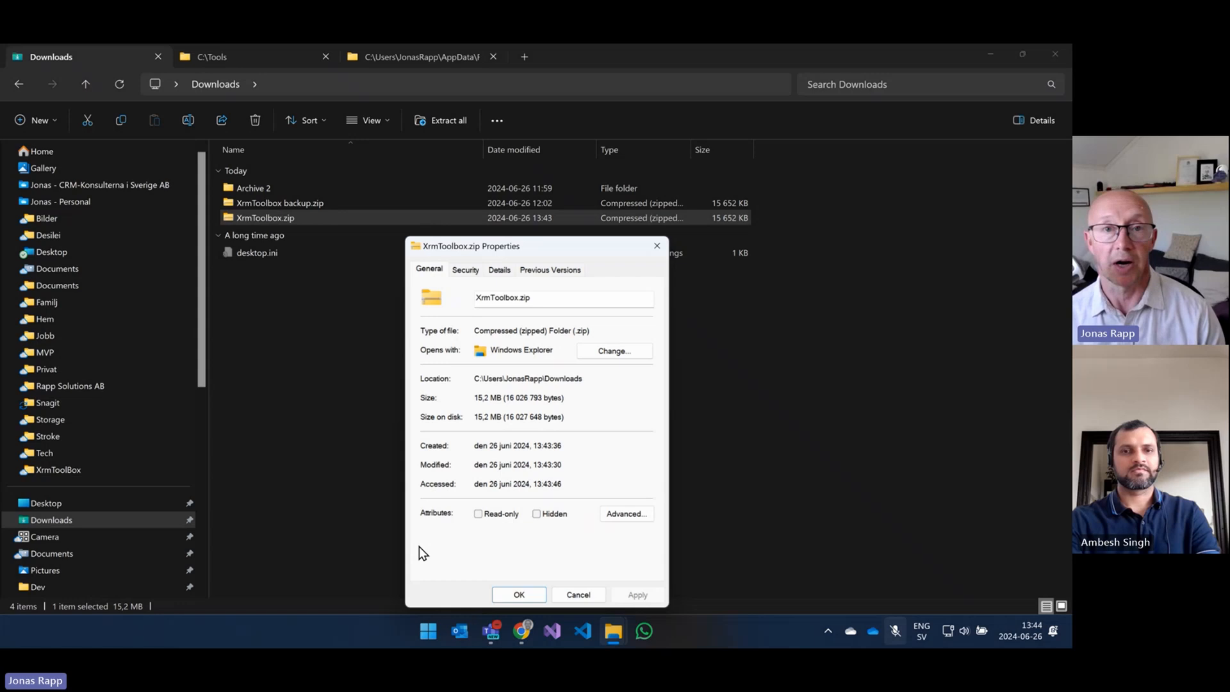
pyautogui.moveTo(528, 586)
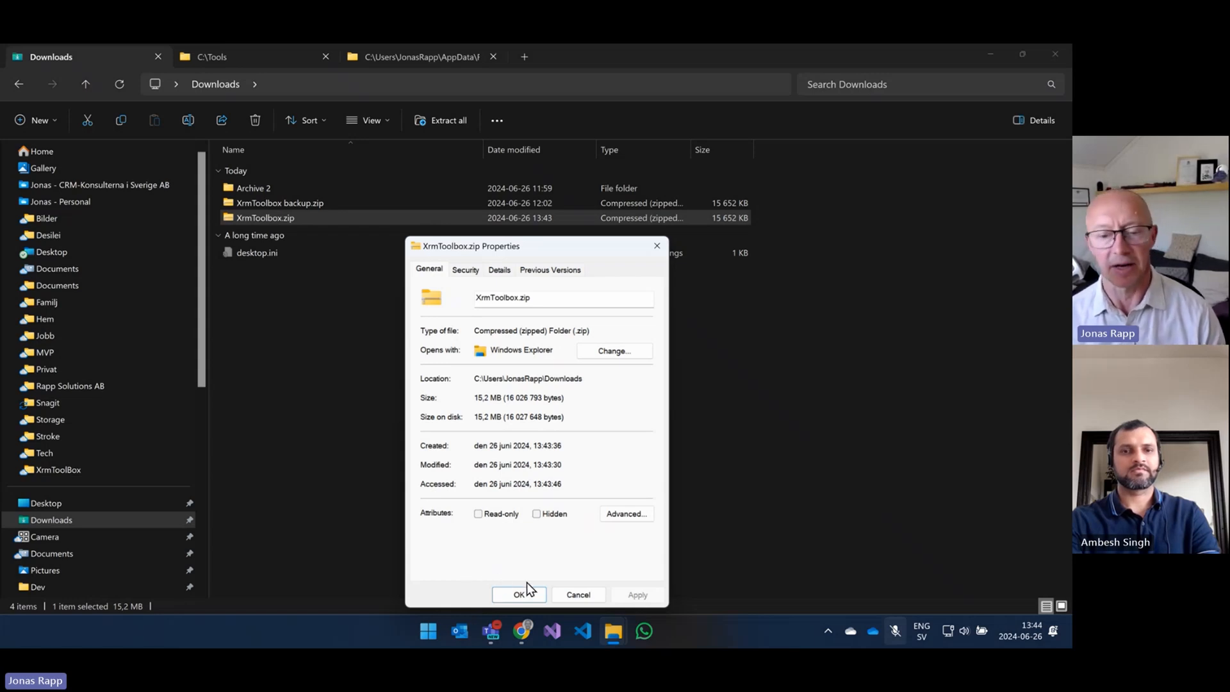
pyautogui.click(519, 594)
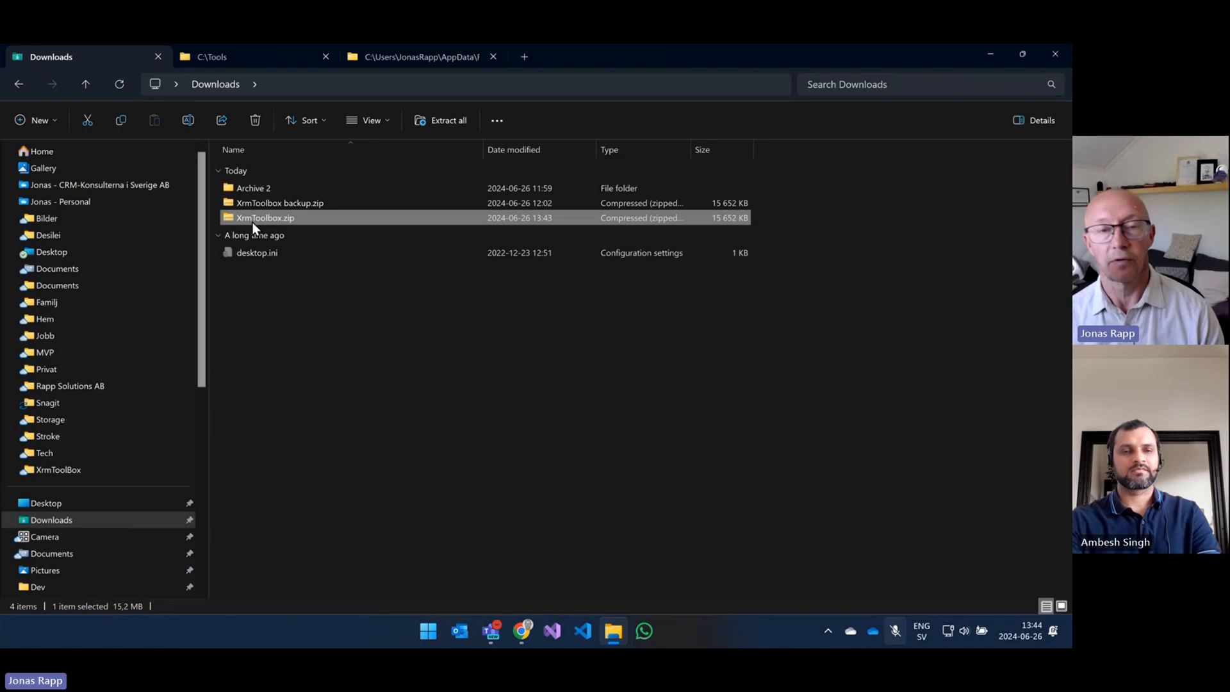
# Extract XrmToolbox.zip into C:\Tools\XrmToolbox
pyautogui.rightClick(256, 217)
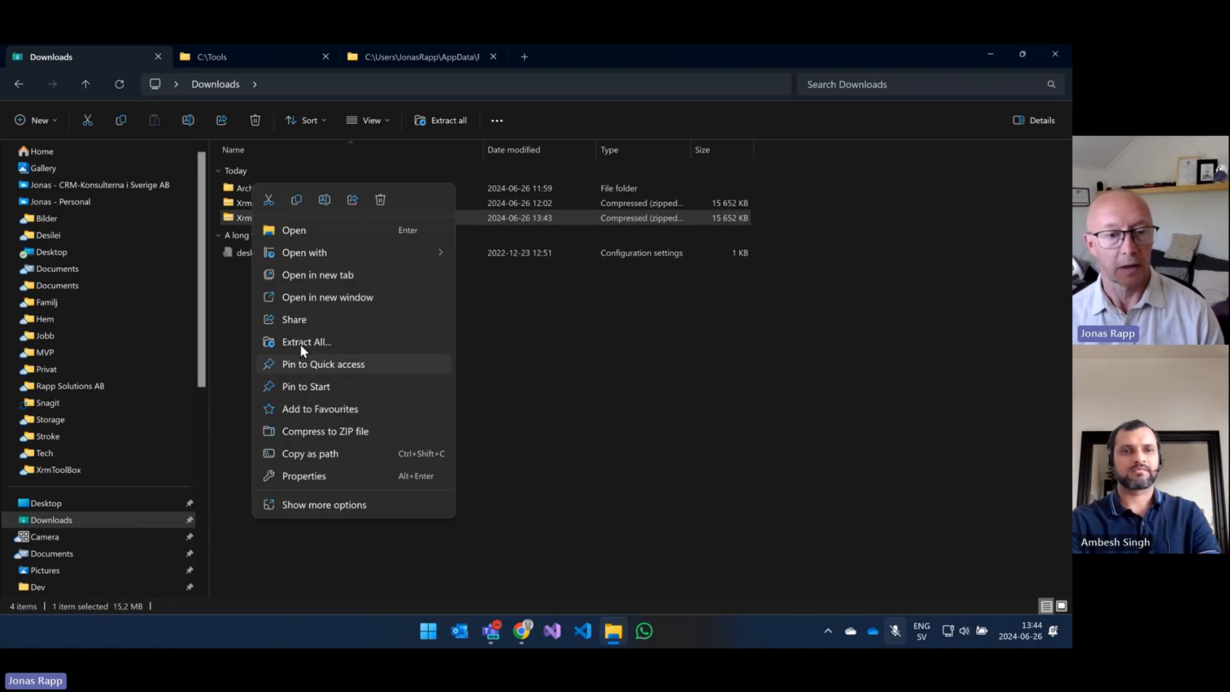
pyautogui.click(305, 342)
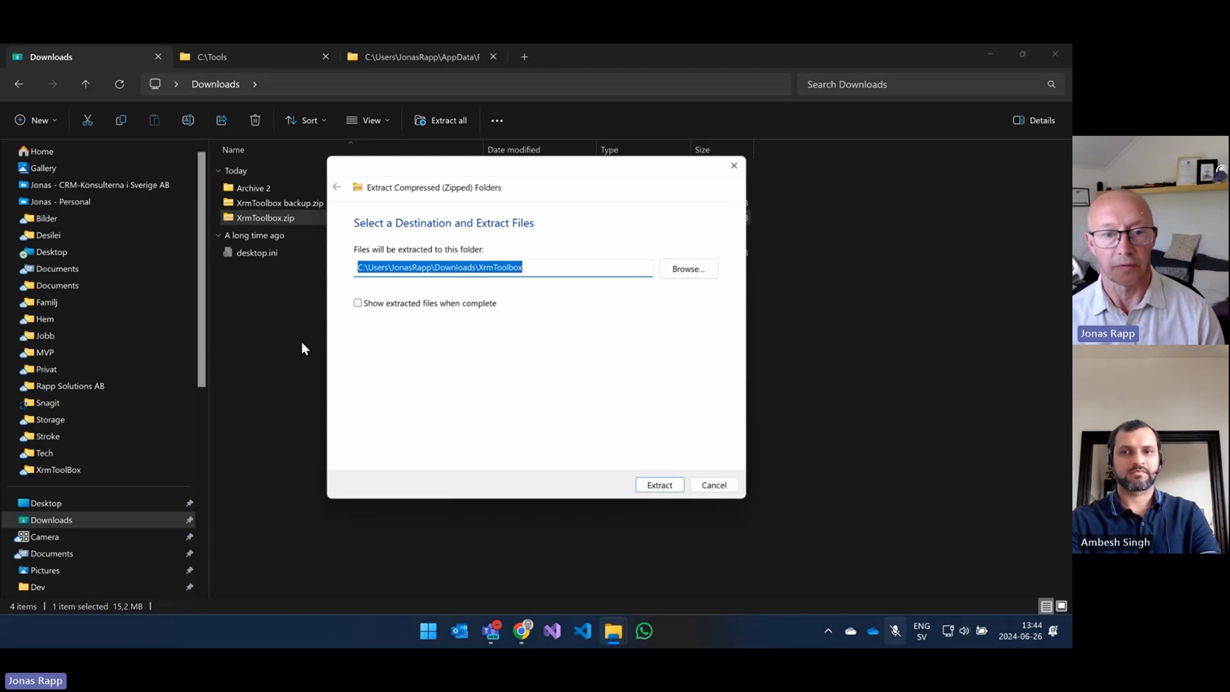
pyautogui.click(367, 267)
pyautogui.write('C:\\Tools')
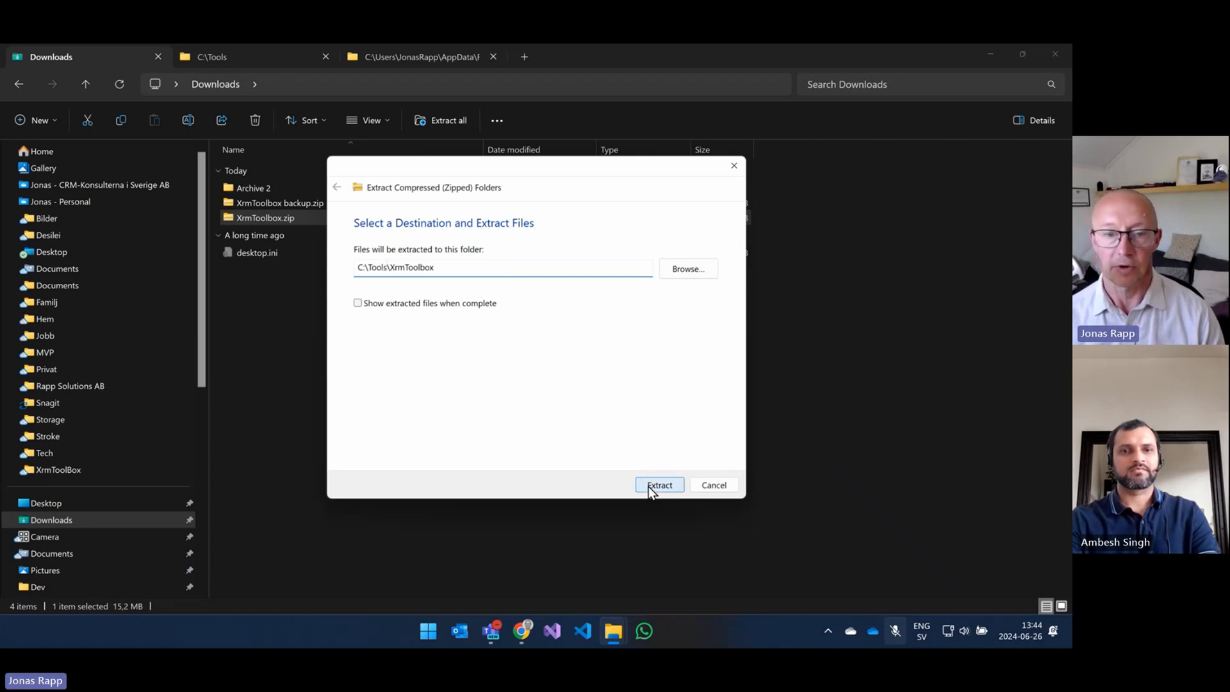
pyautogui.click(659, 484)
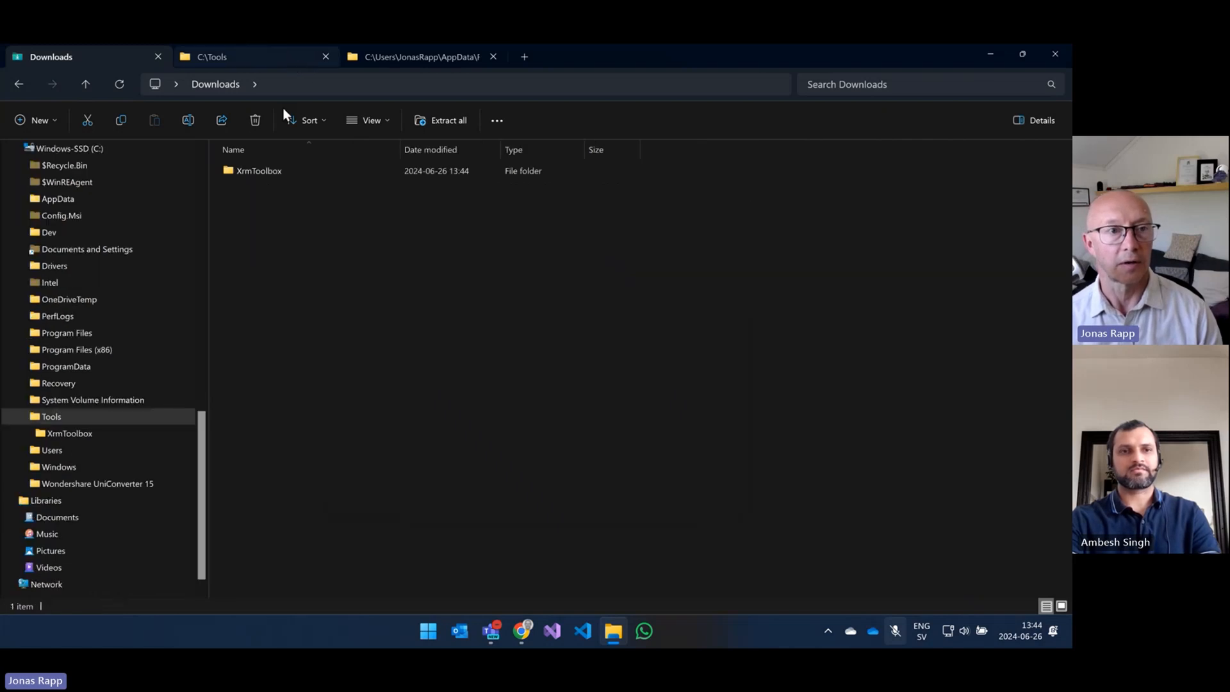
# Launch XrmToolBox.exe from the extracted C:\Tools\XrmToolbox folder
pyautogui.click(211, 57)
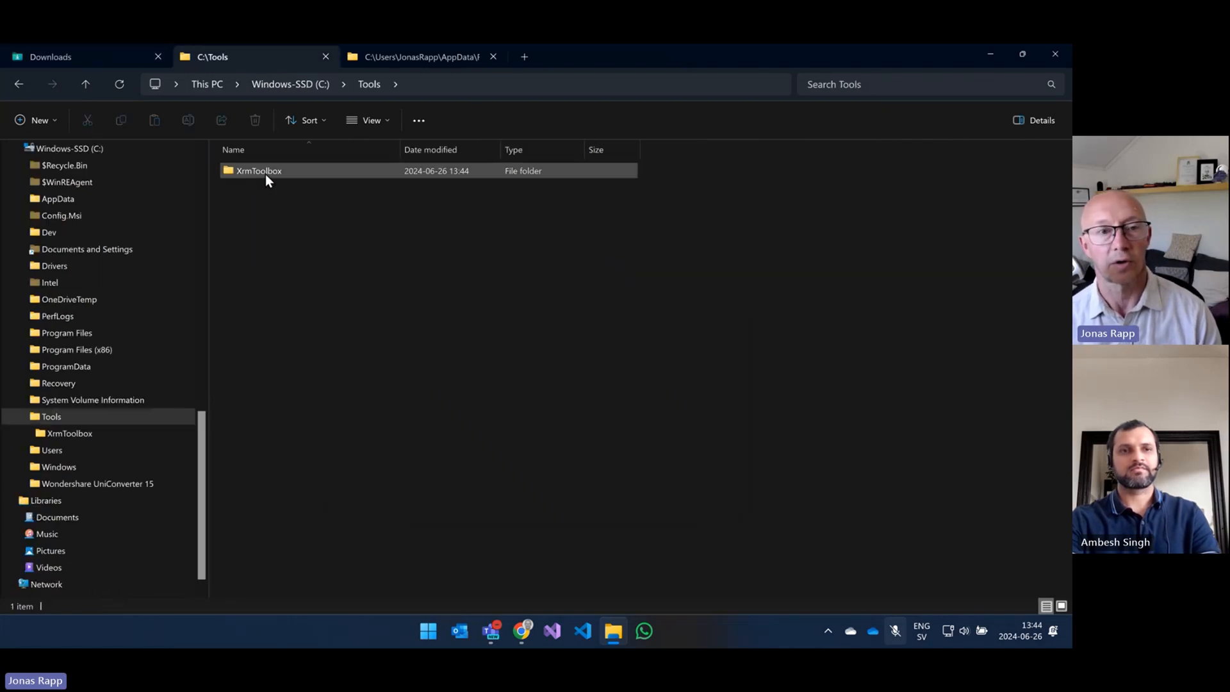
pyautogui.doubleClick(258, 170)
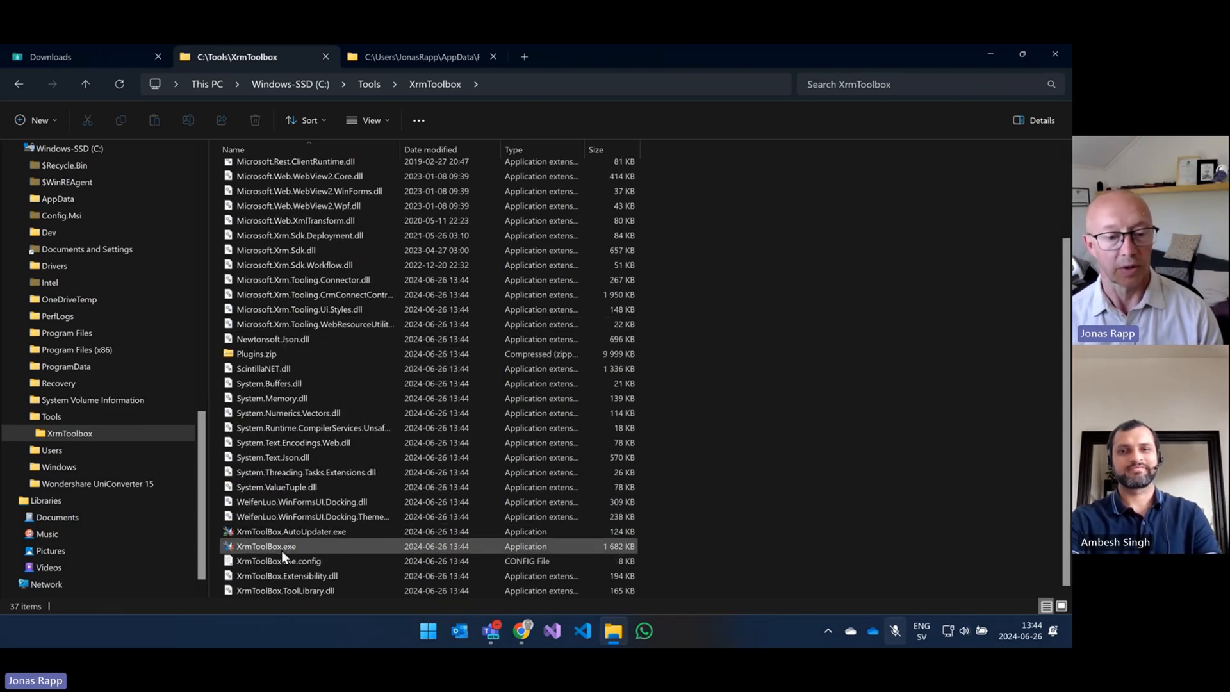
pyautogui.click(266, 545)
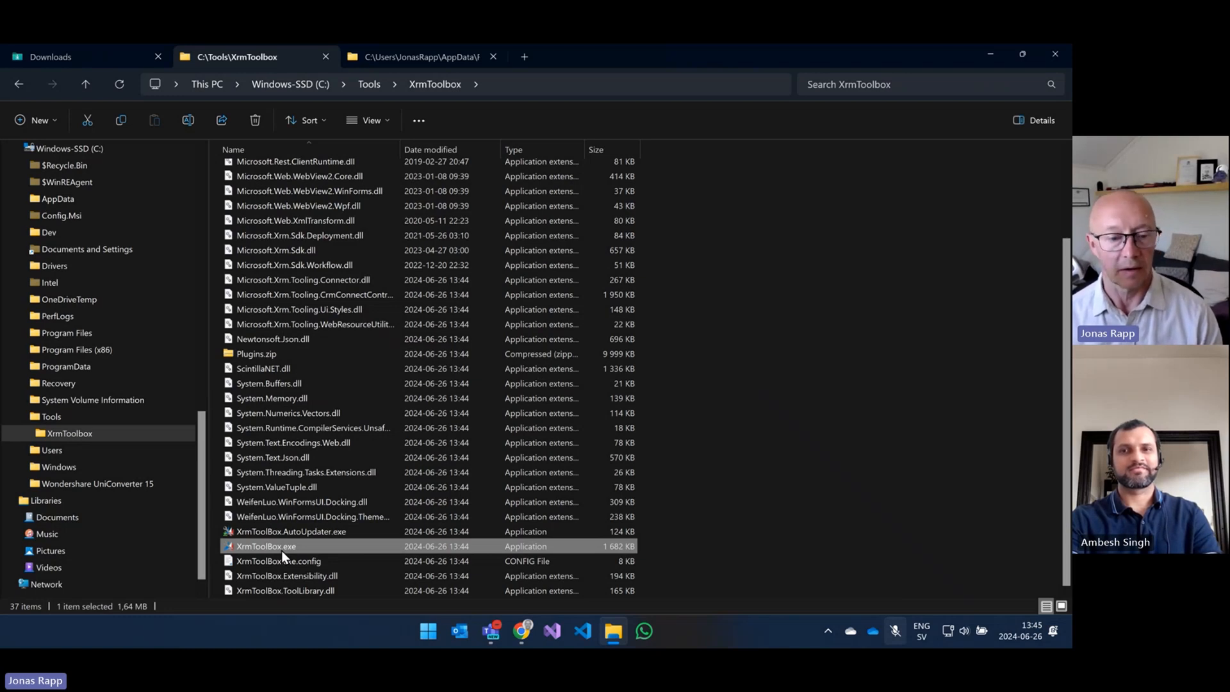
pyautogui.rightClick(266, 545)
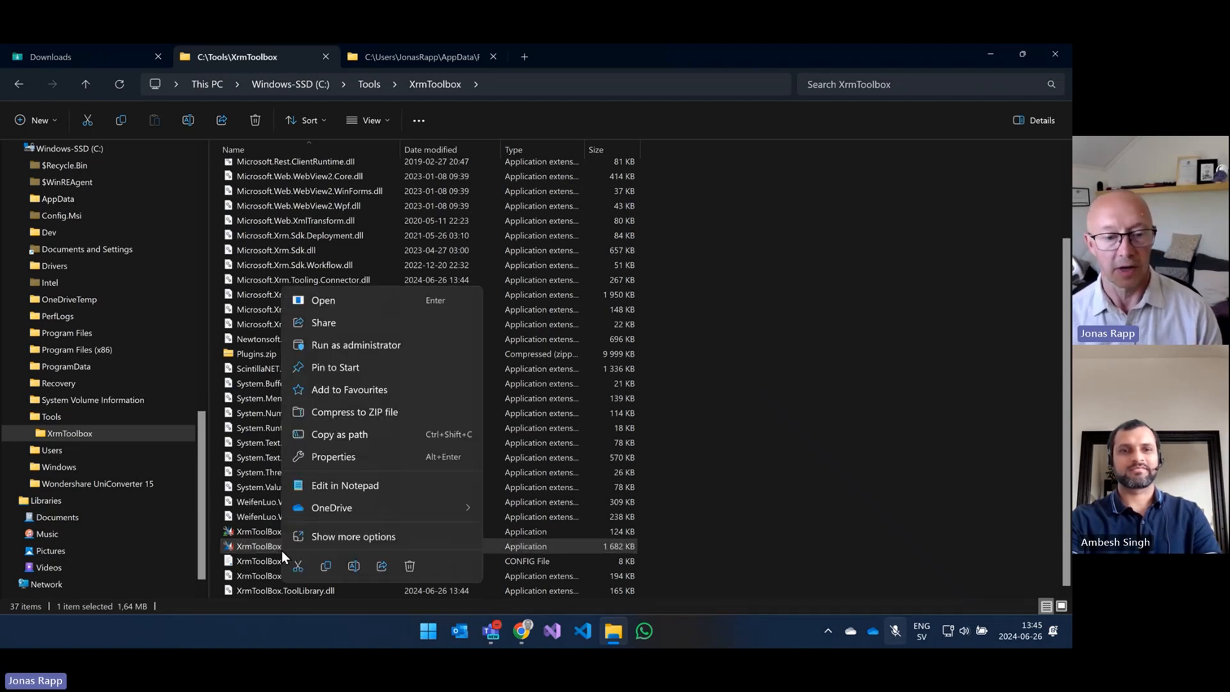
pyautogui.click(354, 535)
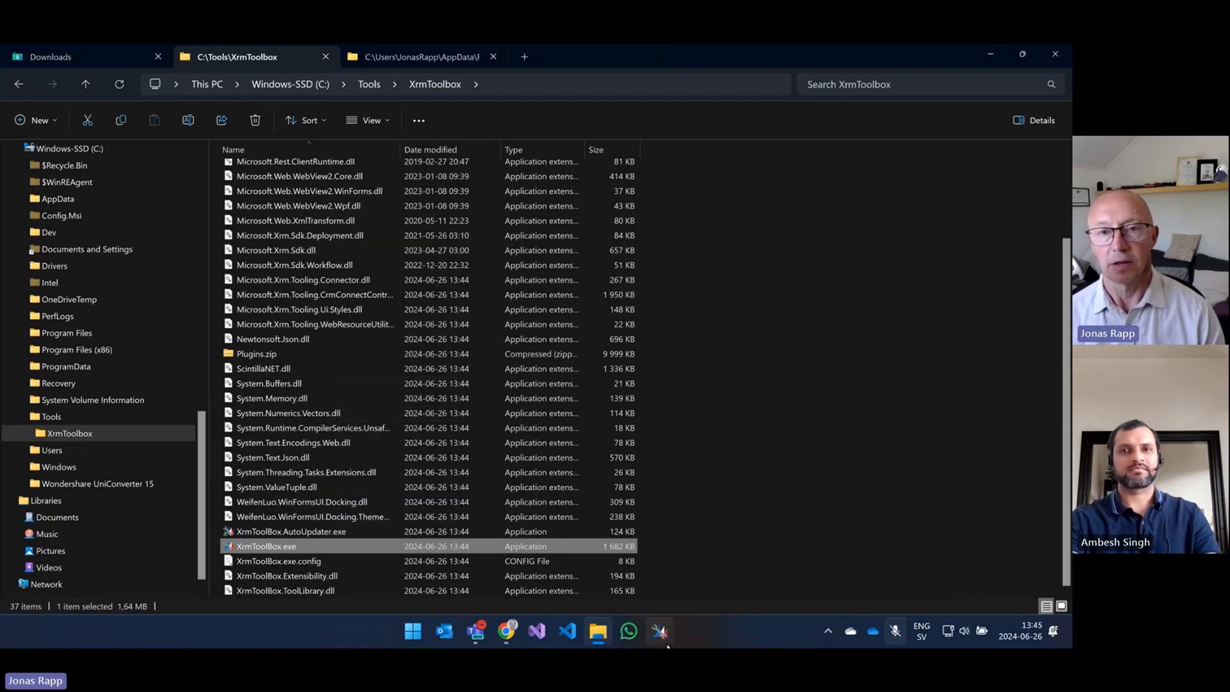
pyautogui.moveTo(660, 630)
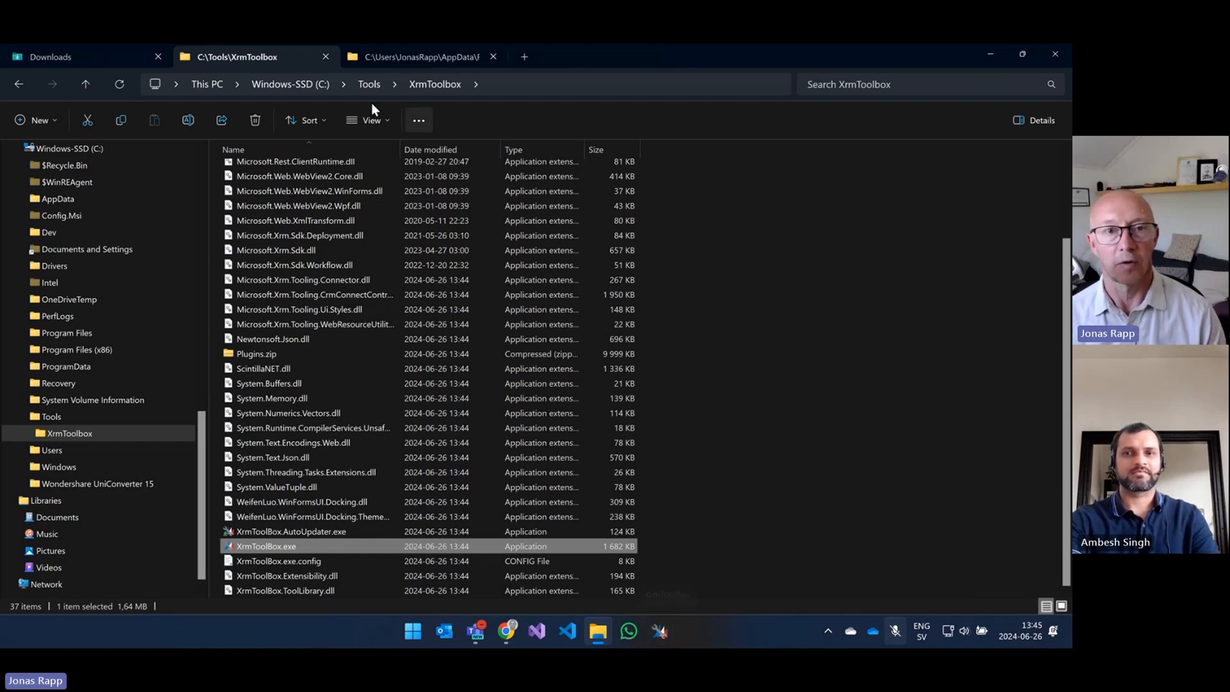
pyautogui.click(422, 56)
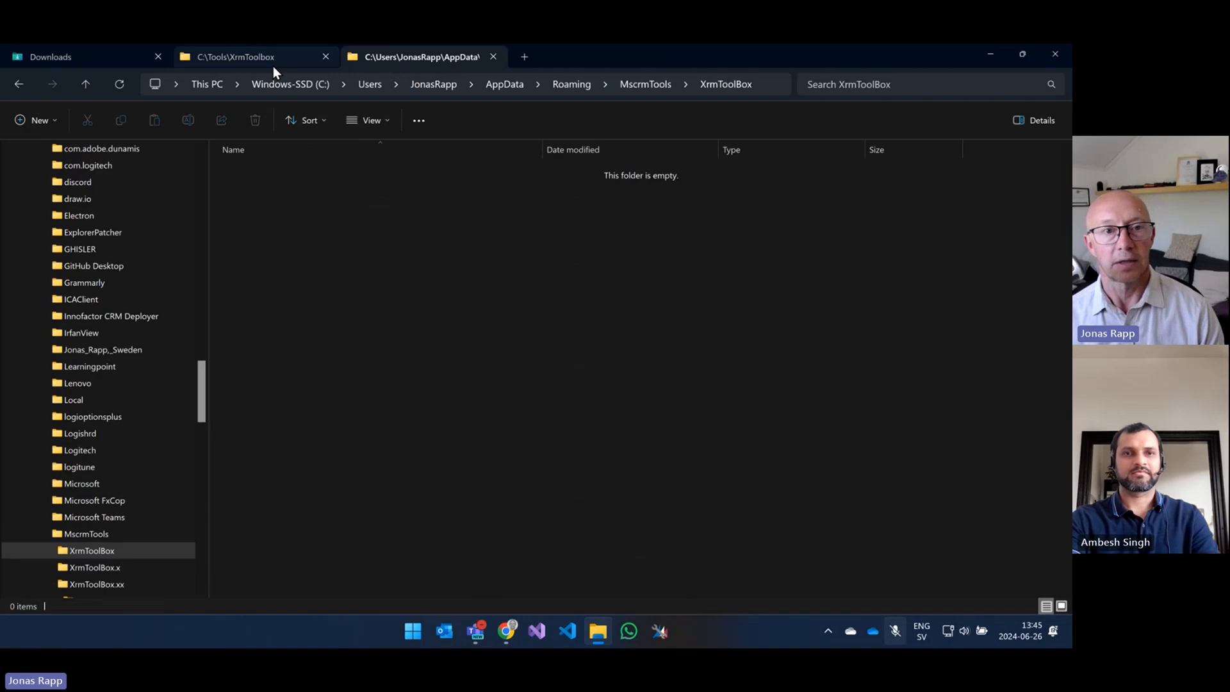
pyautogui.moveTo(385, 95)
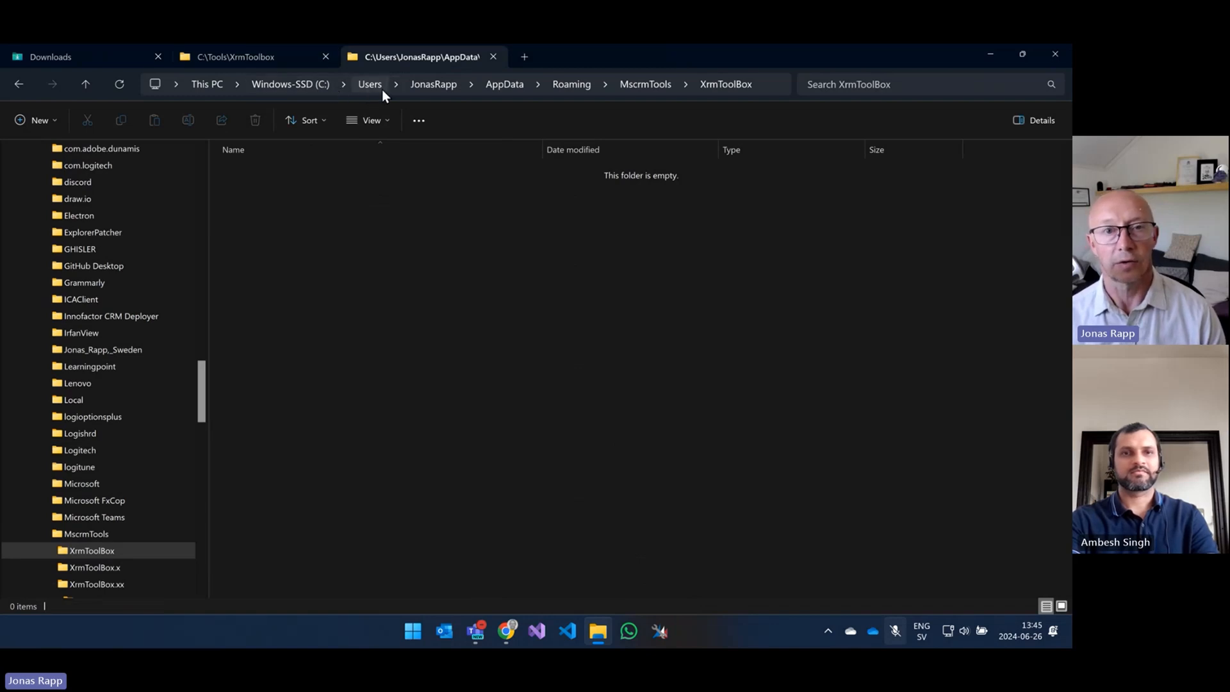
pyautogui.moveTo(515, 87)
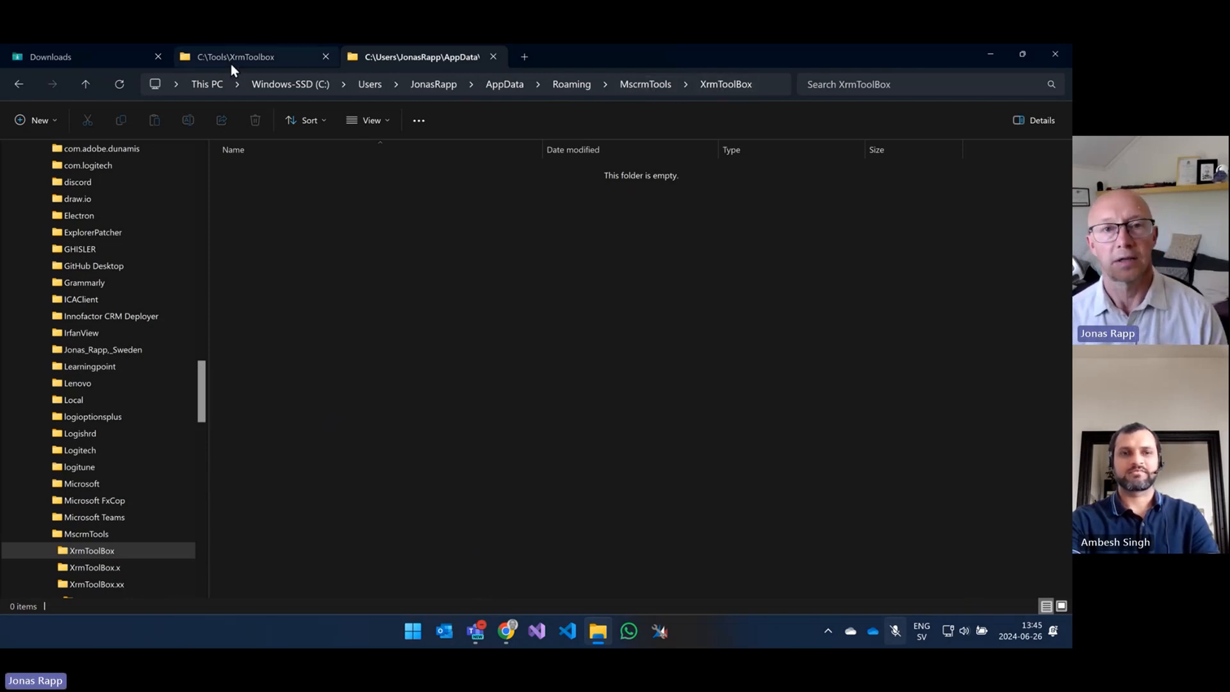
# Minimize File Explorer, leaving the browser in front
pyautogui.click(238, 58)
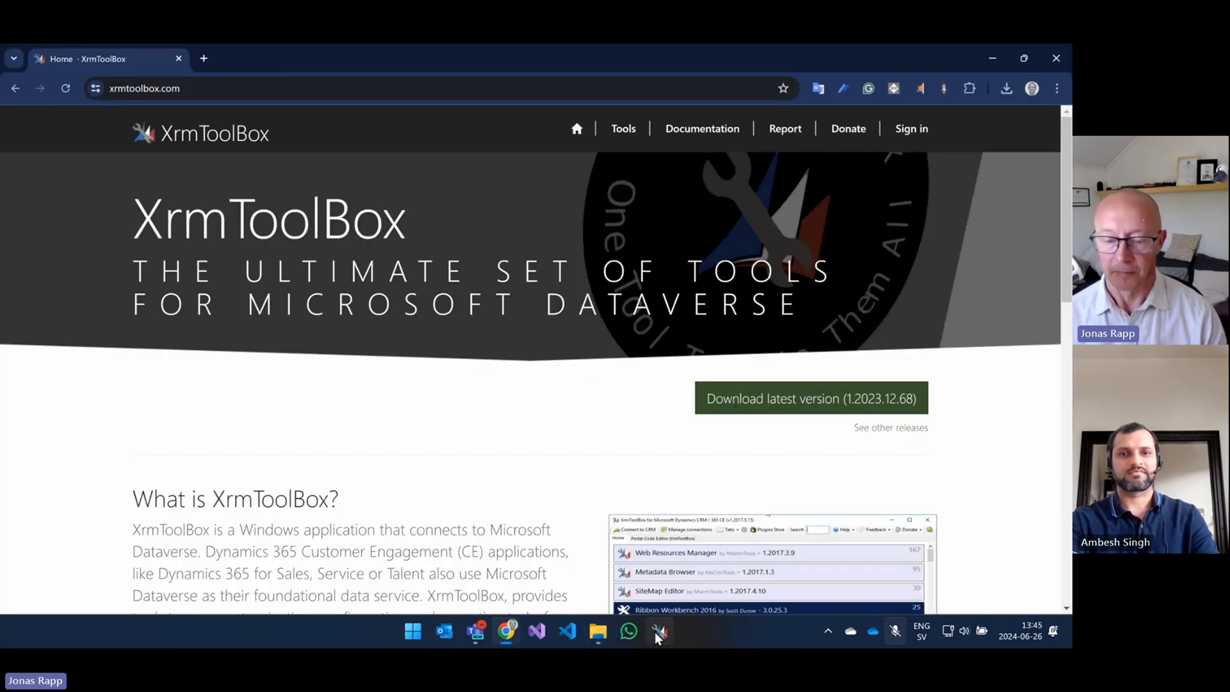
# Append the /overridepath argument pointing to C:\Tools to the pinned XrmToolBox shortcut's target and save it
pyautogui.rightClick(659, 632)
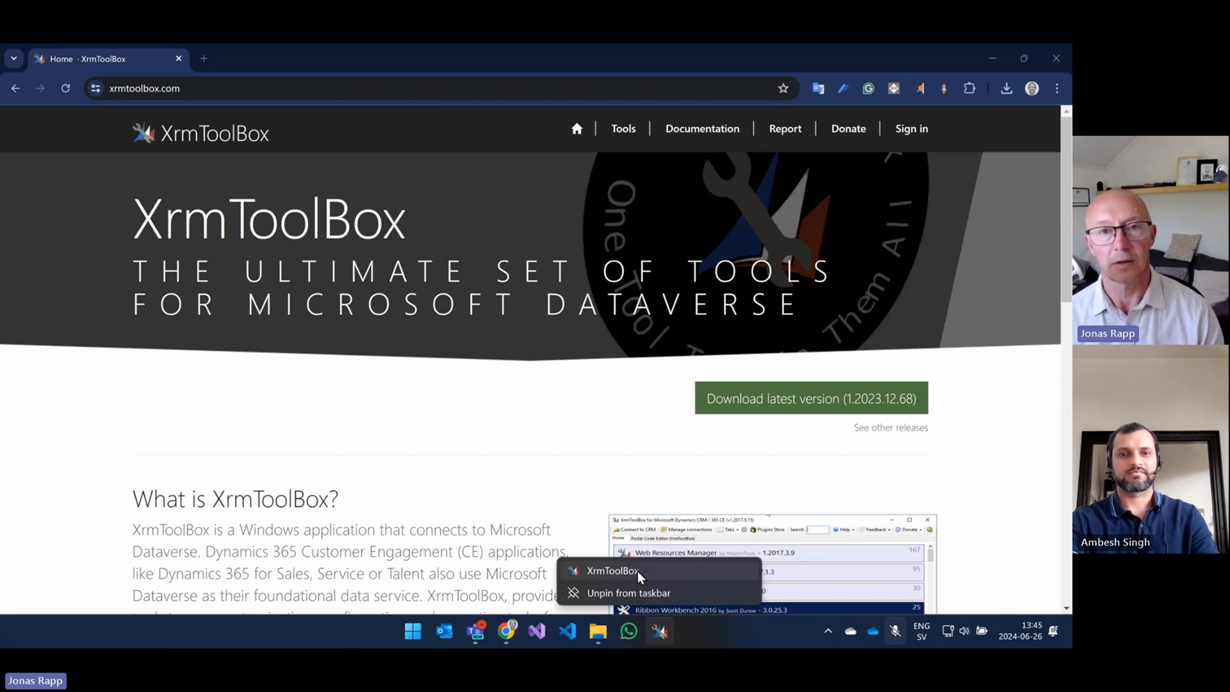
pyautogui.click(612, 571)
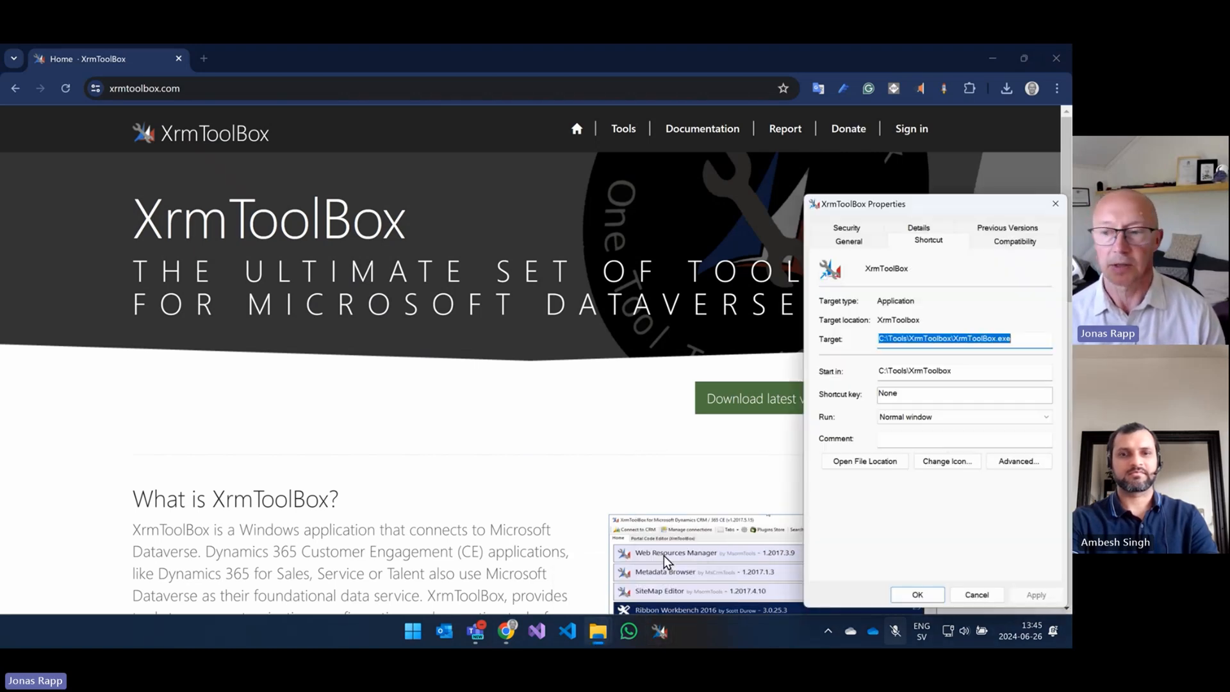
pyautogui.click(1026, 338)
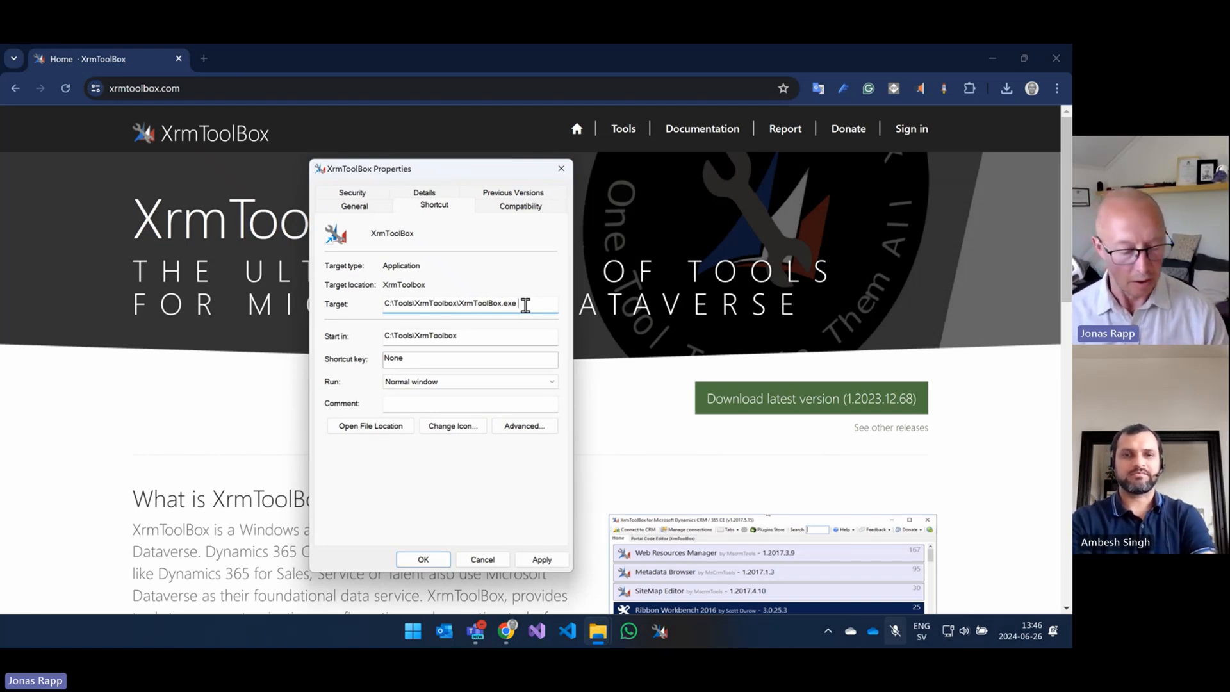
pyautogui.write('/d')
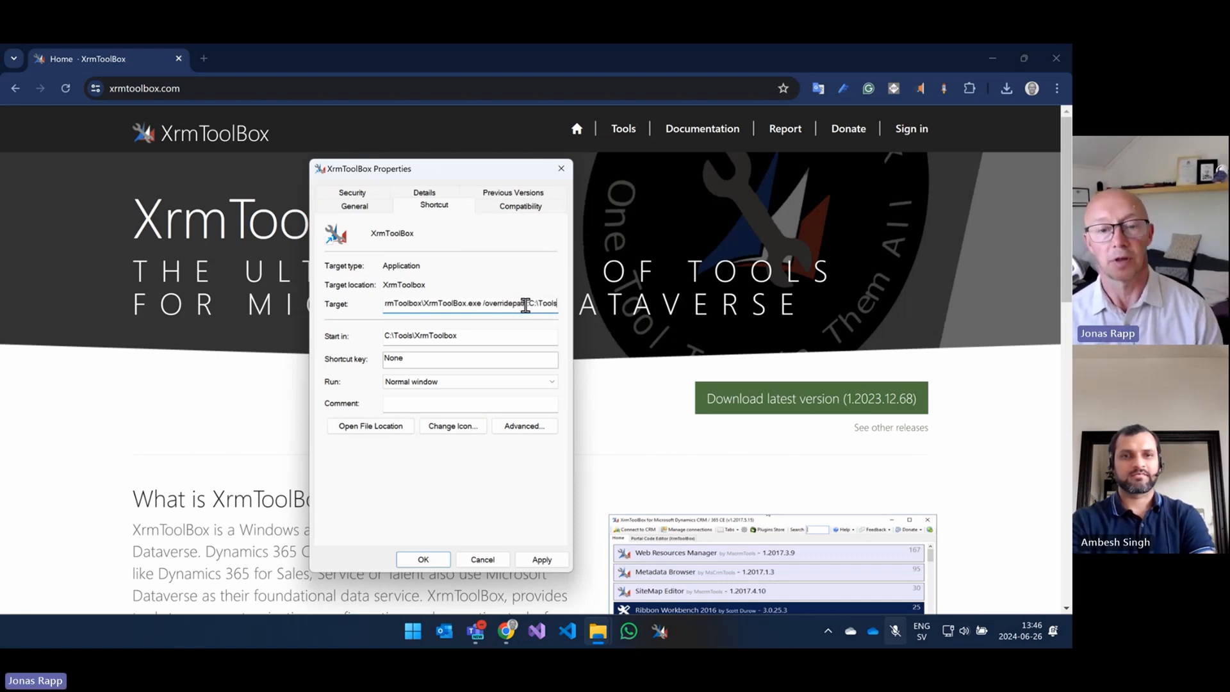
pyautogui.click(481, 559)
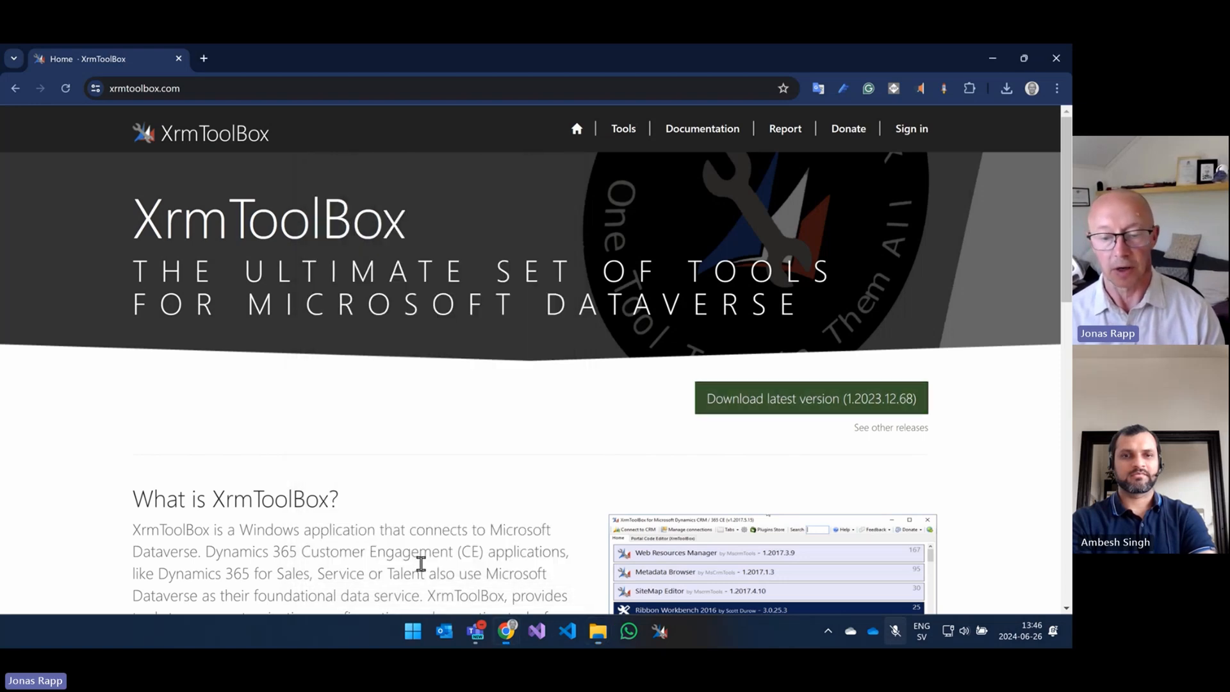
pyautogui.moveTo(655, 644)
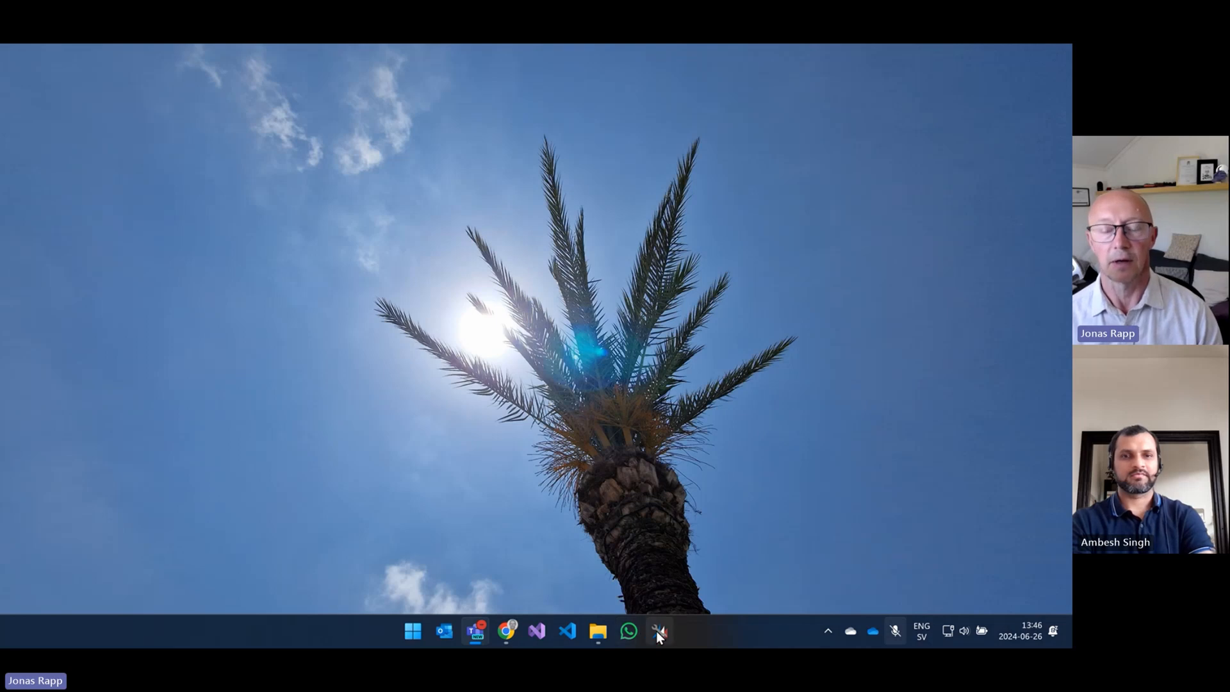
# Launch XrmToolBox from the modified taskbar shortcut
pyautogui.click(661, 634)
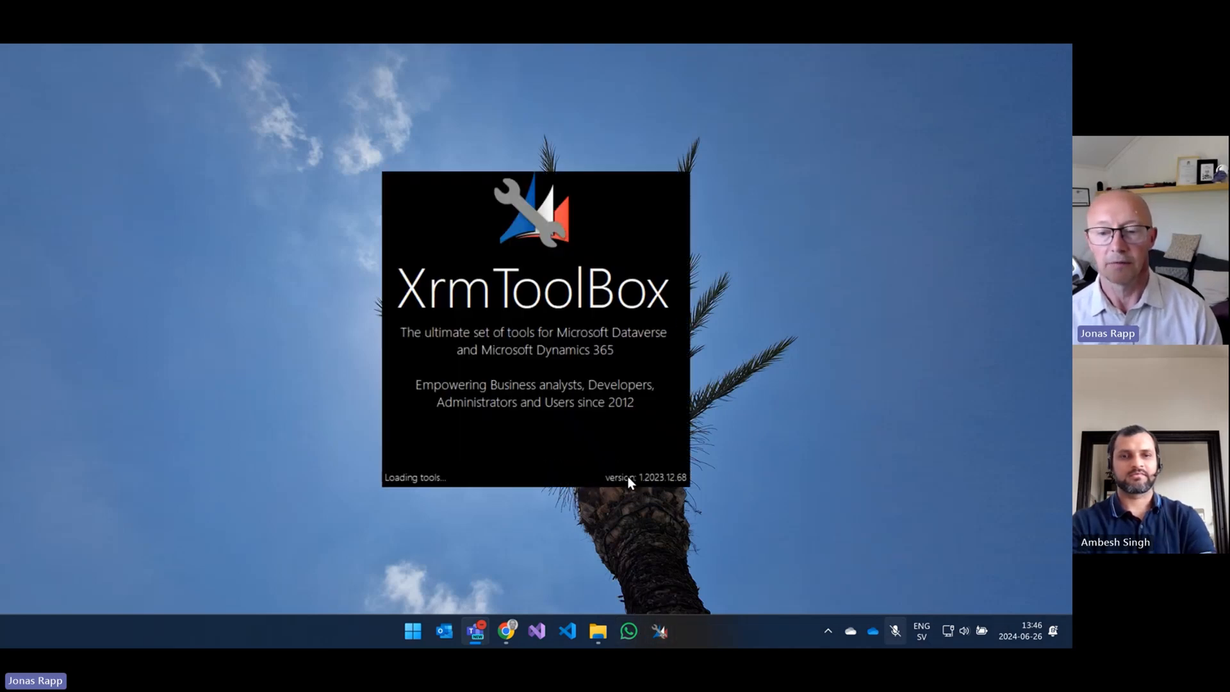
pyautogui.moveTo(680, 492)
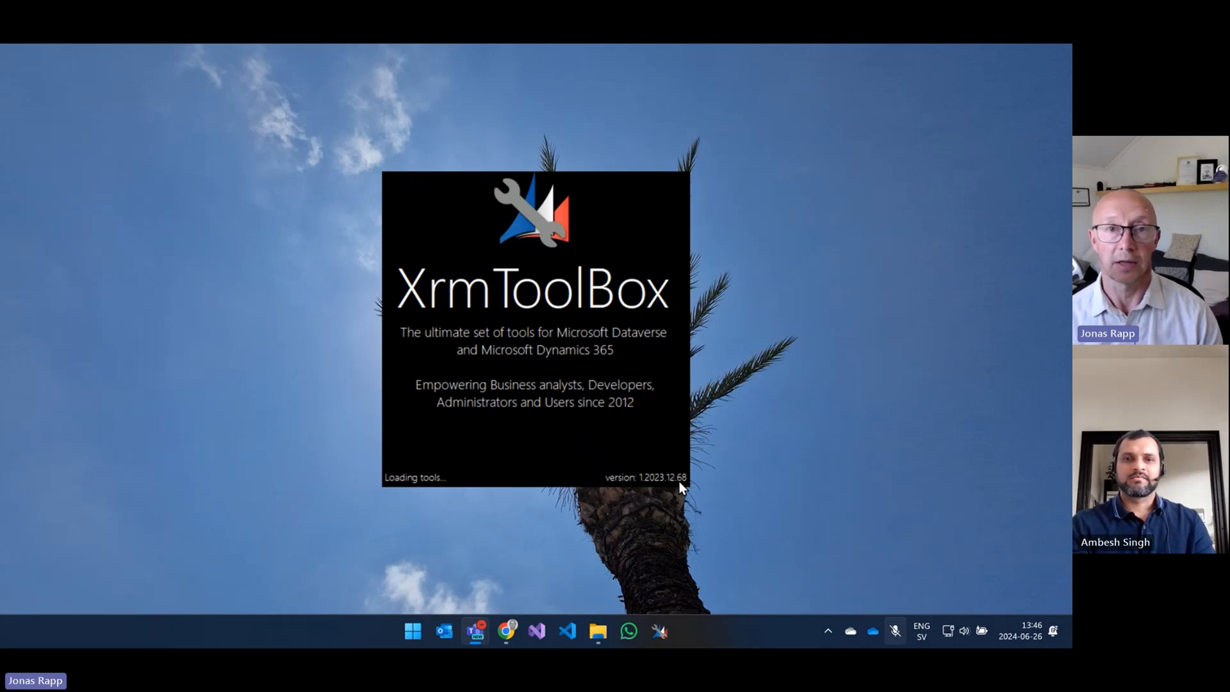
pyautogui.moveTo(590, 486)
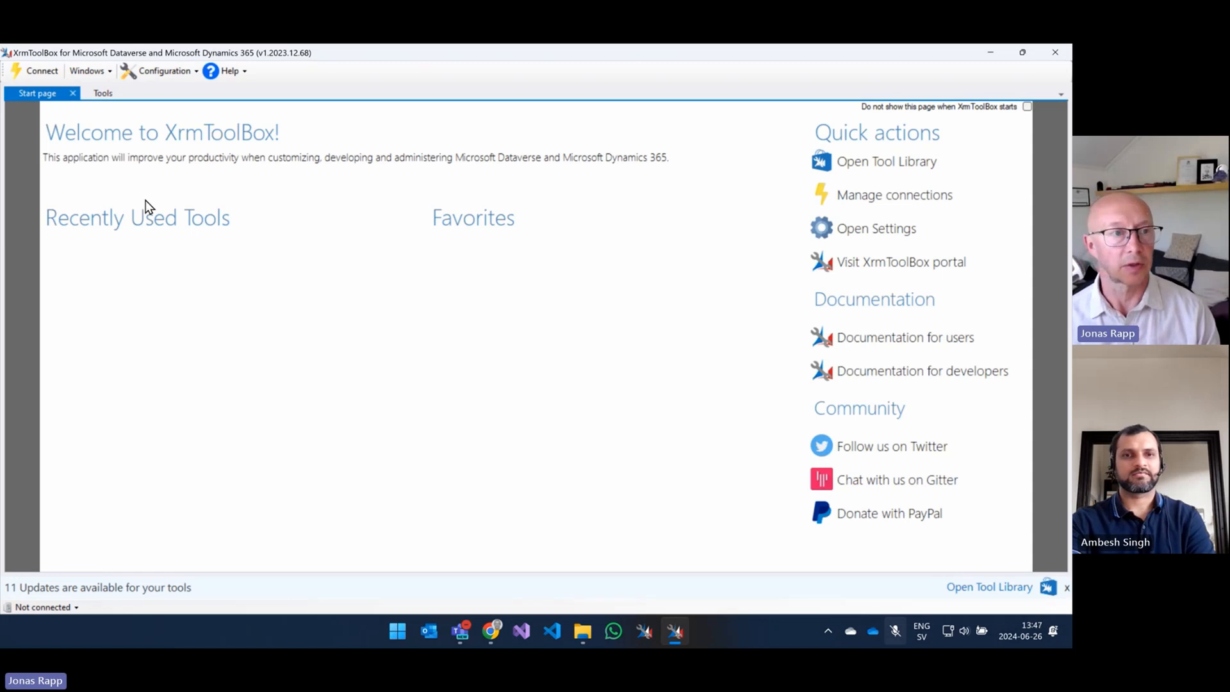
pyautogui.click(886, 161)
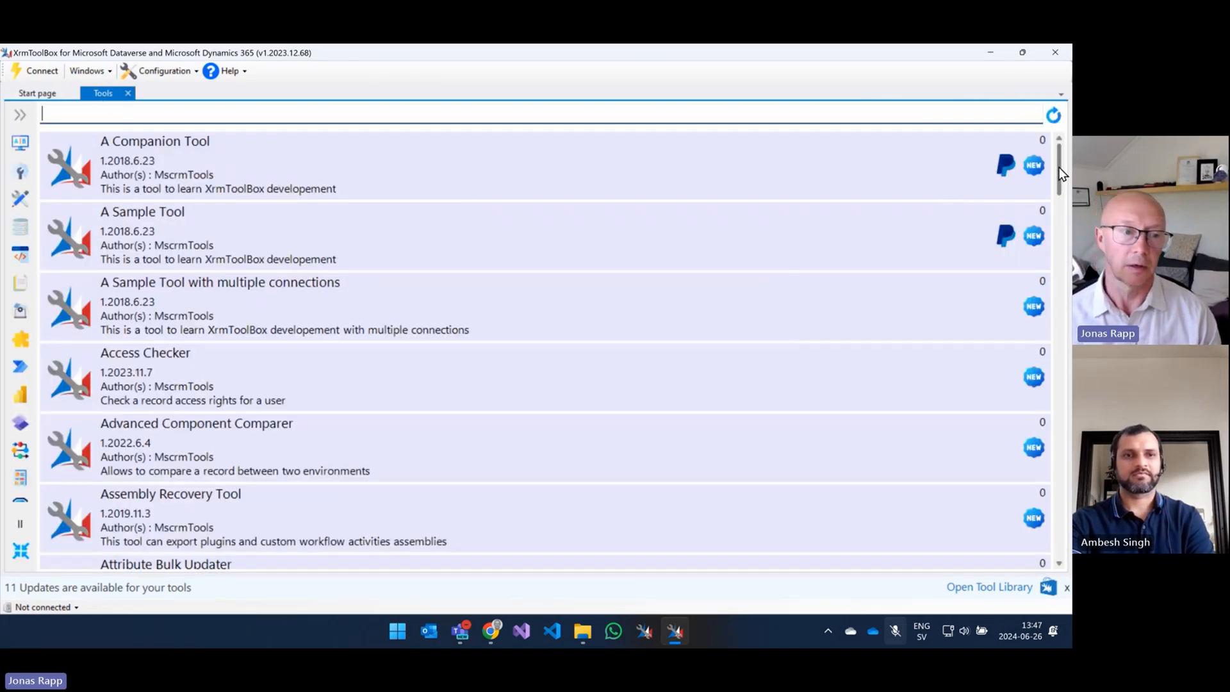
pyautogui.scroll(-3)
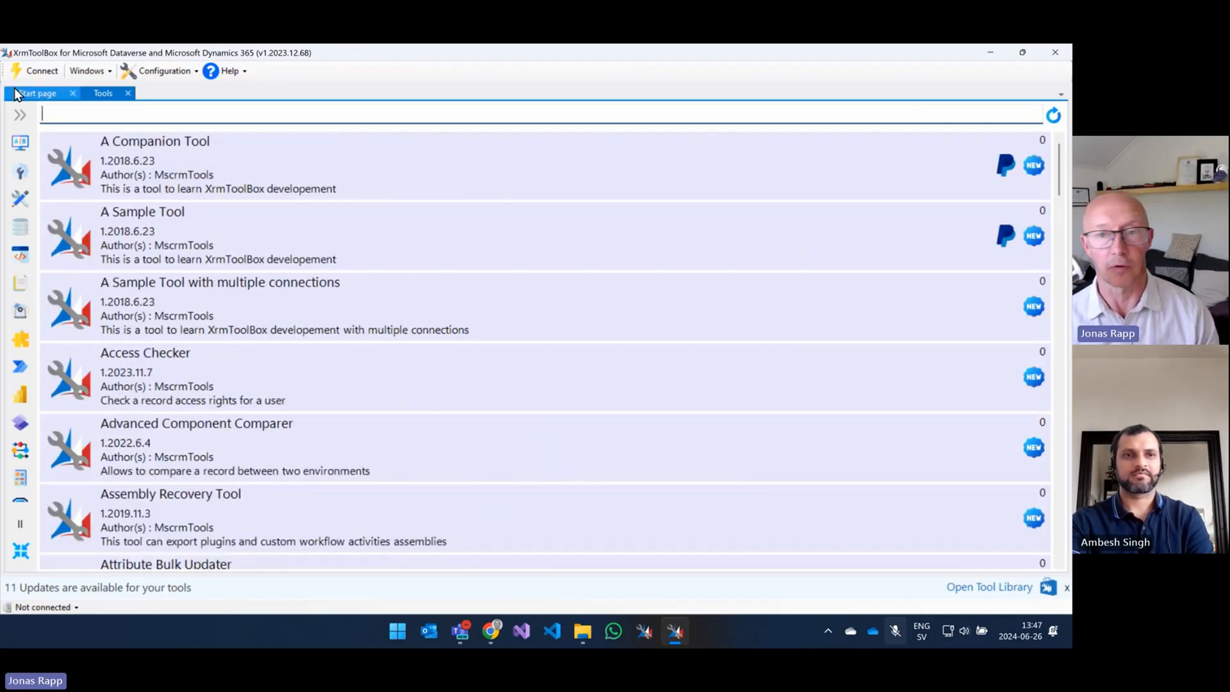
pyautogui.click(38, 93)
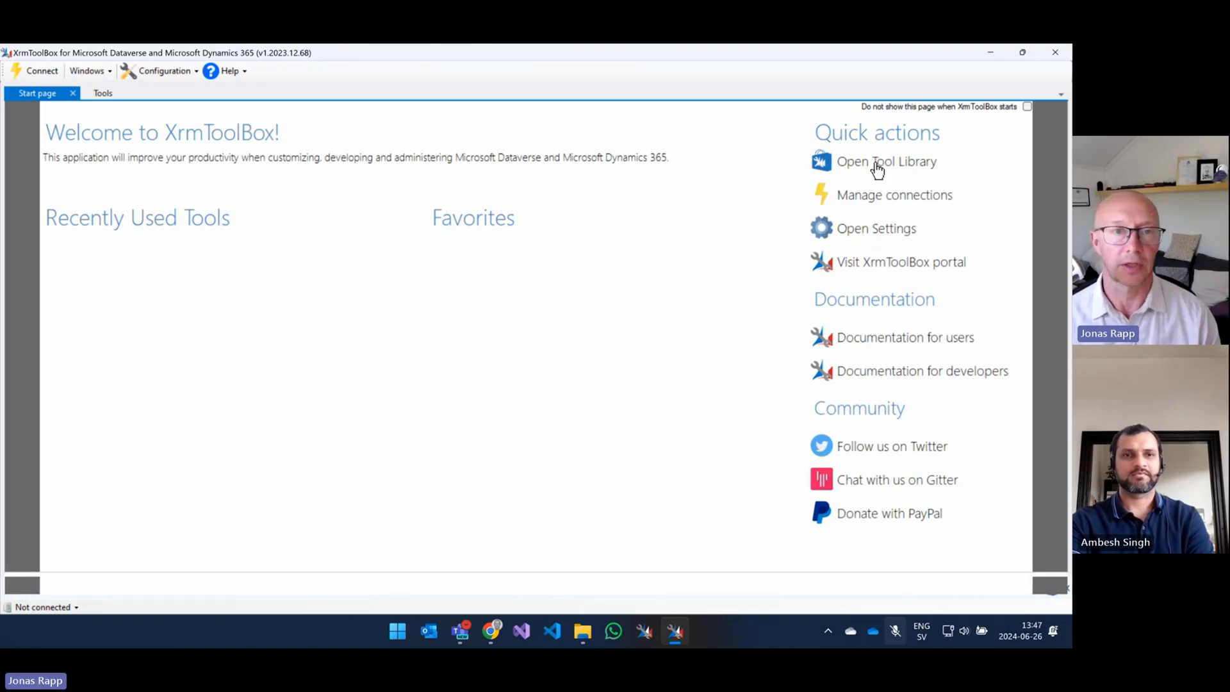
# Open the Tool Library from the Start page's Quick actions and browse the tool list
pyautogui.click(887, 161)
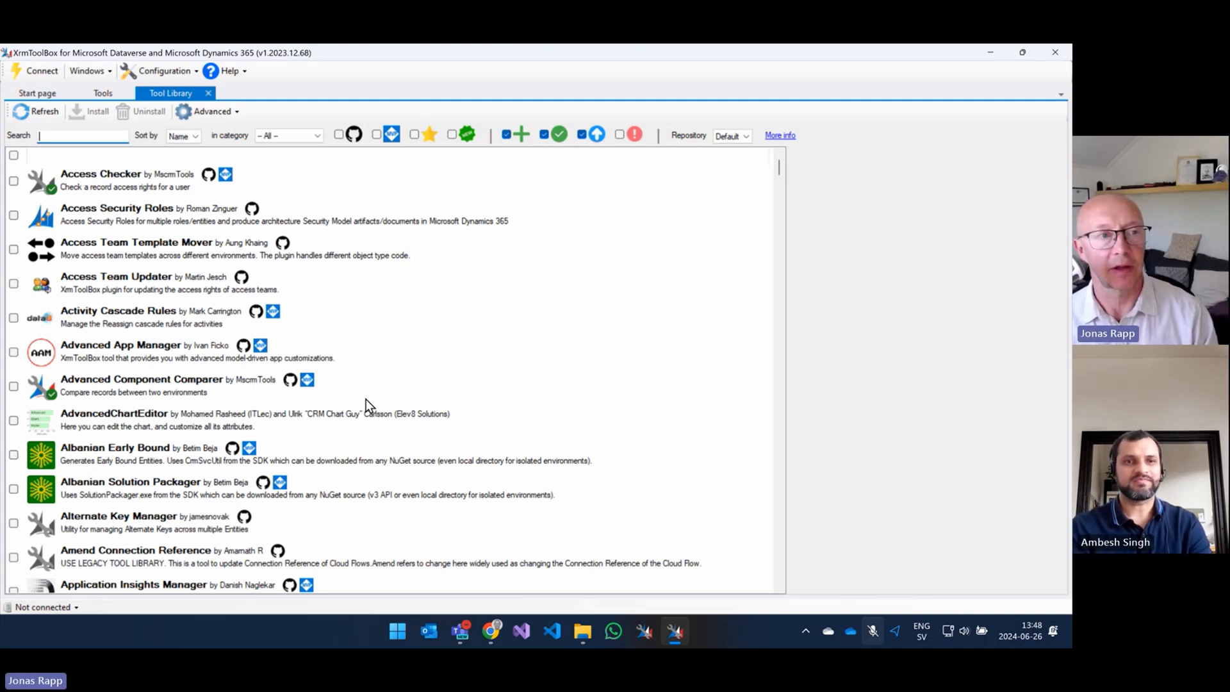
pyautogui.scroll(-3)
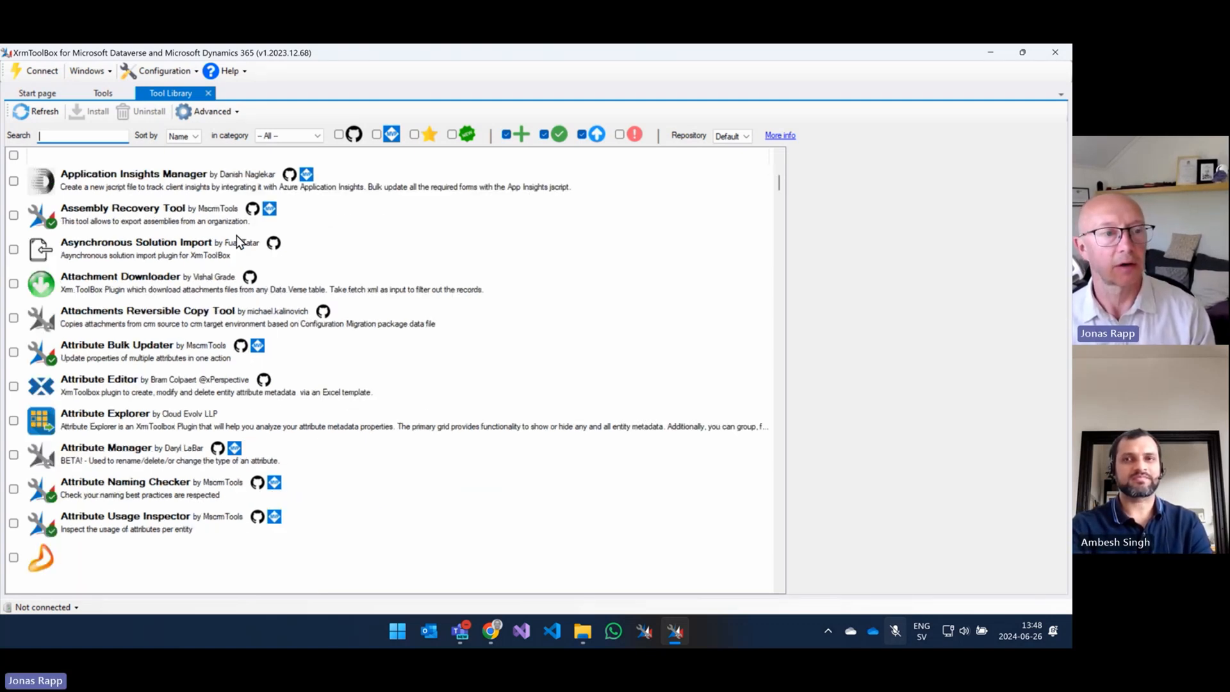
pyautogui.scroll(-3)
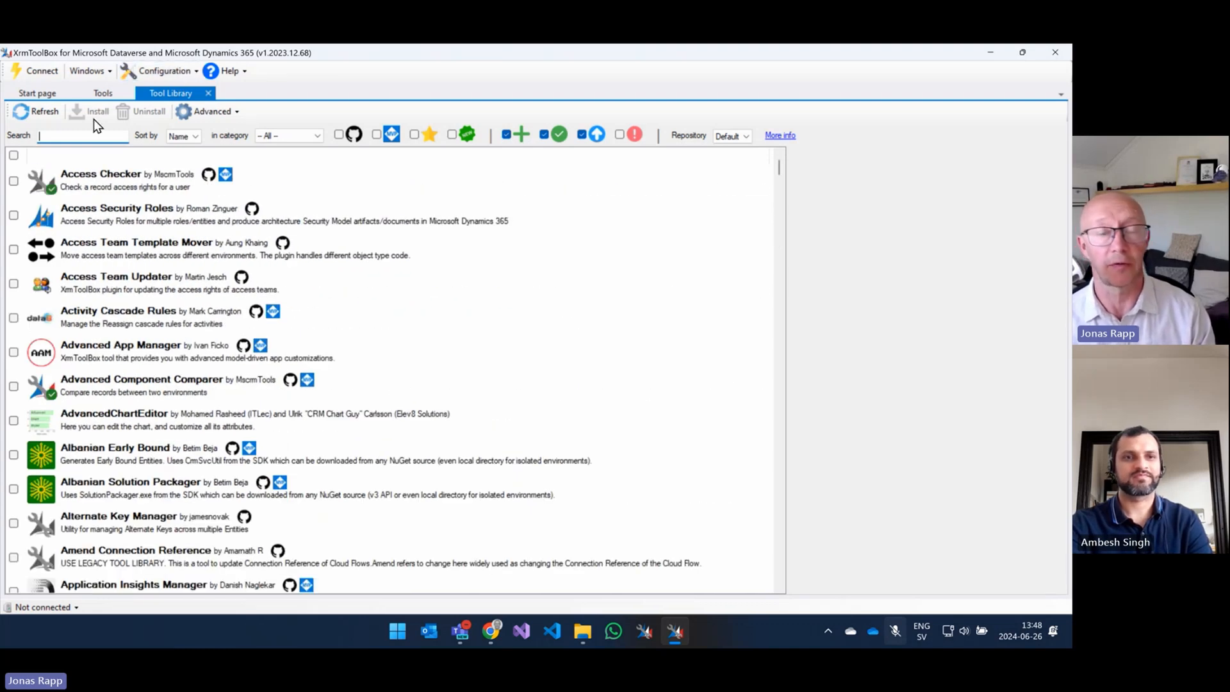
pyautogui.moveTo(92, 130)
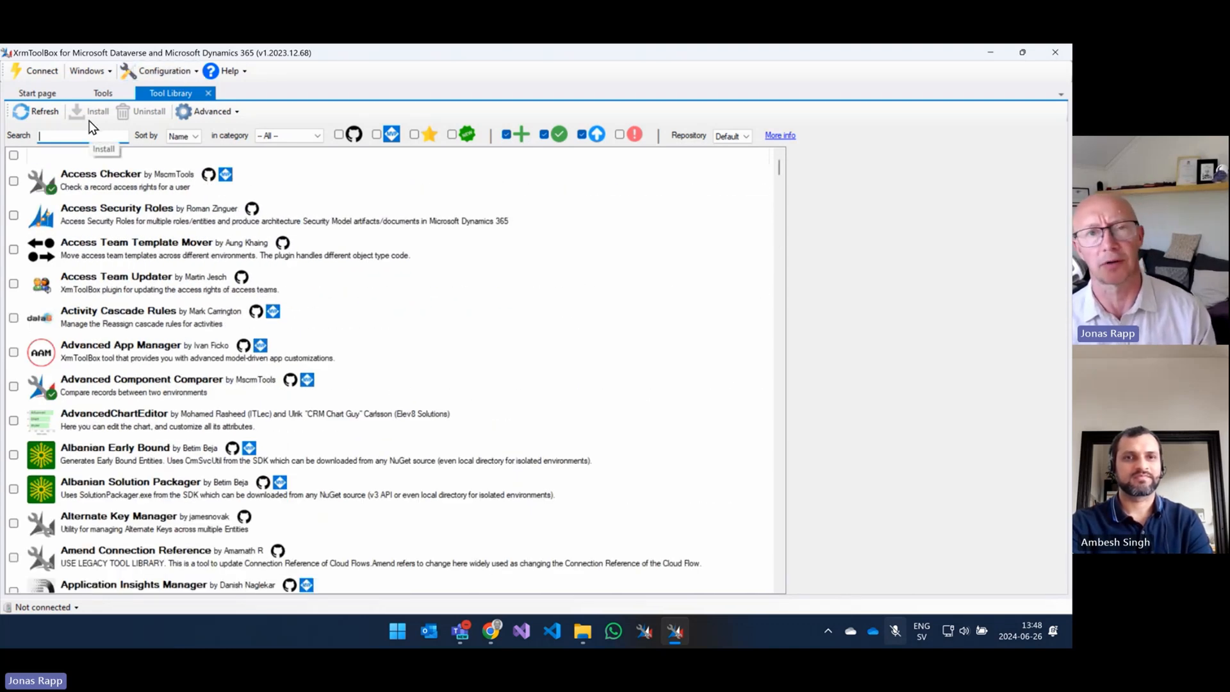
pyautogui.moveTo(83, 136)
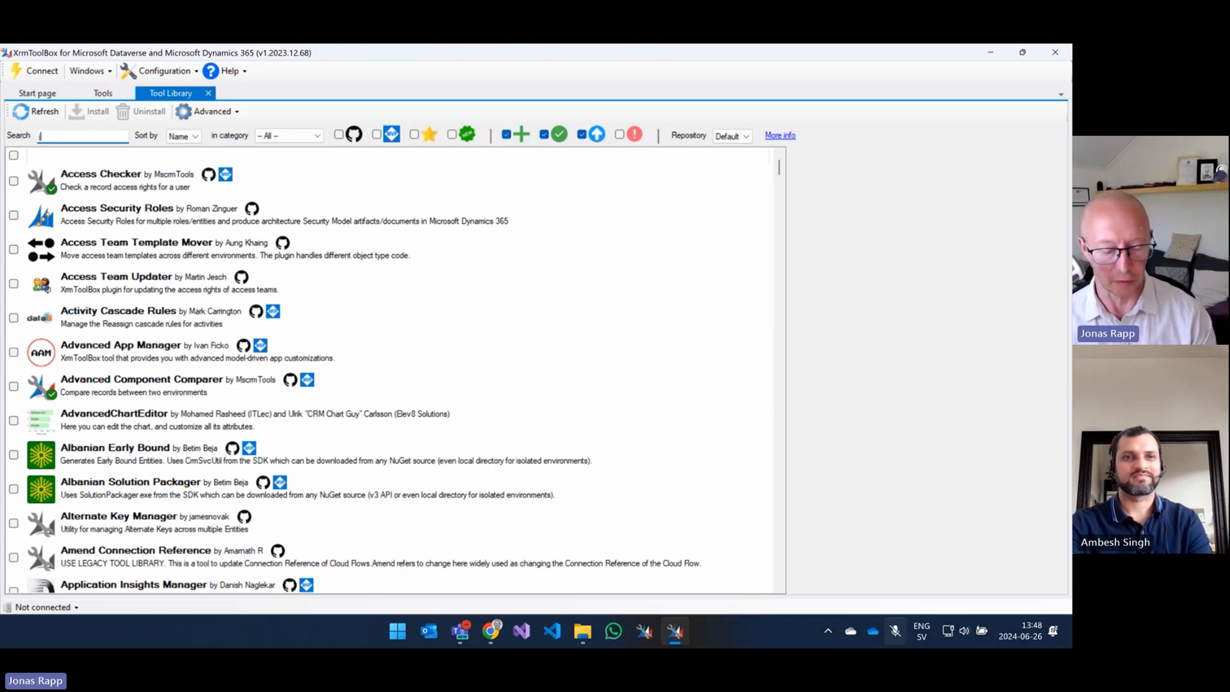
# Search 'jonas' and mark Bulk Data Updater, FetchXML Builder and Plugin Trace Viewer for installation
pyautogui.write('jonas')
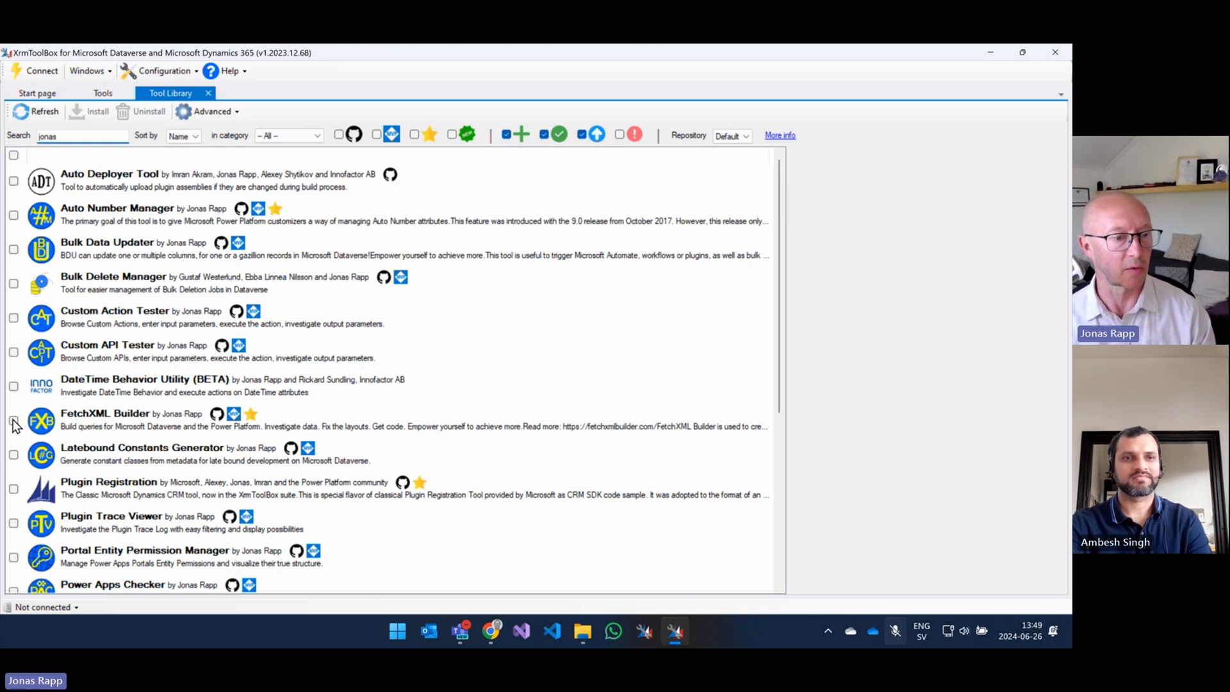
pyautogui.click(13, 421)
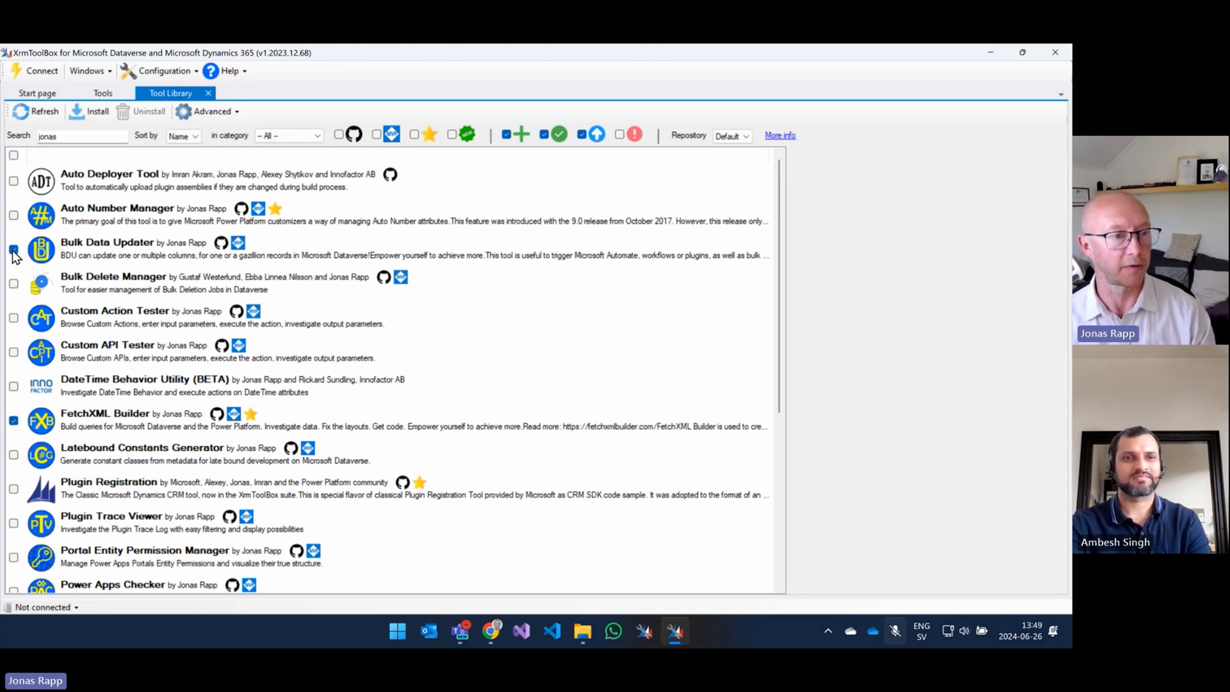
pyautogui.click(14, 248)
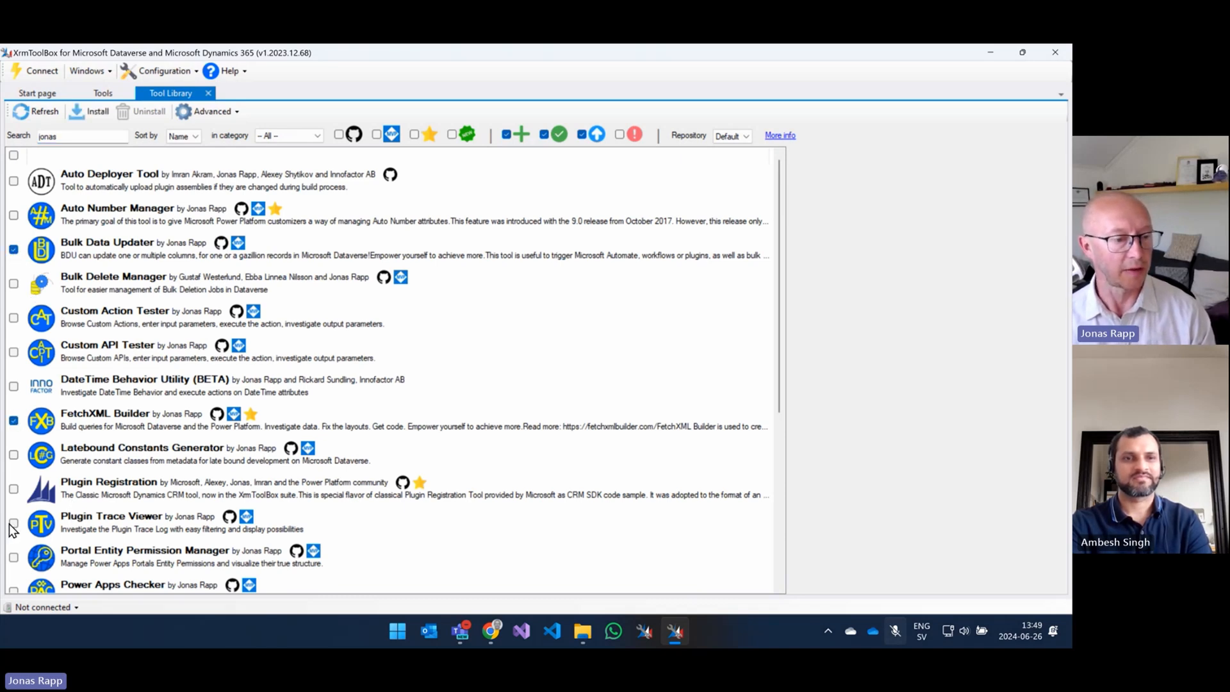
pyautogui.click(12, 523)
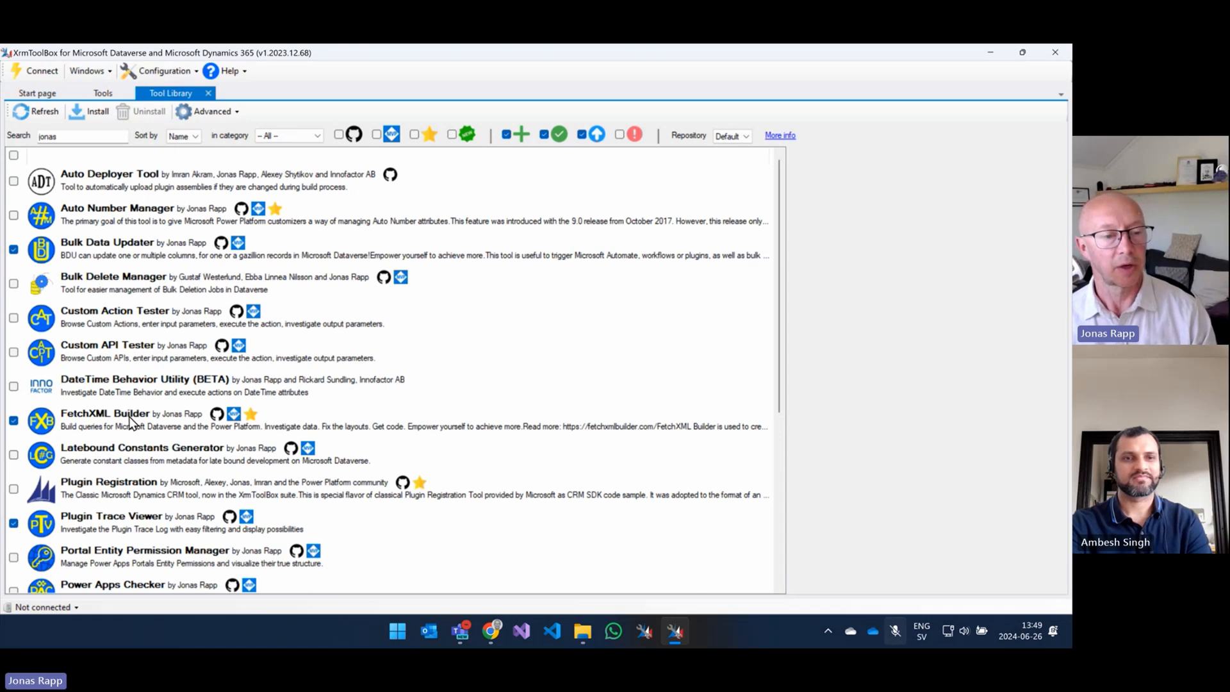
pyautogui.click(105, 418)
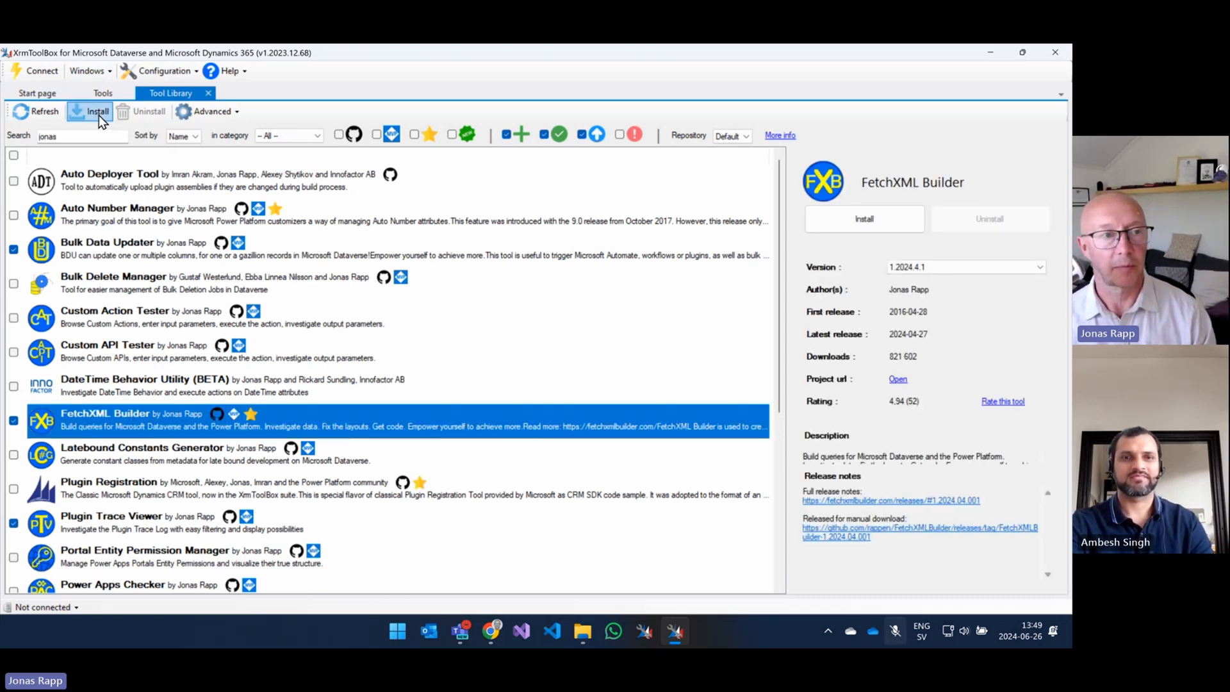
# Install the three marked tools, then show the installed tools list
pyautogui.click(97, 111)
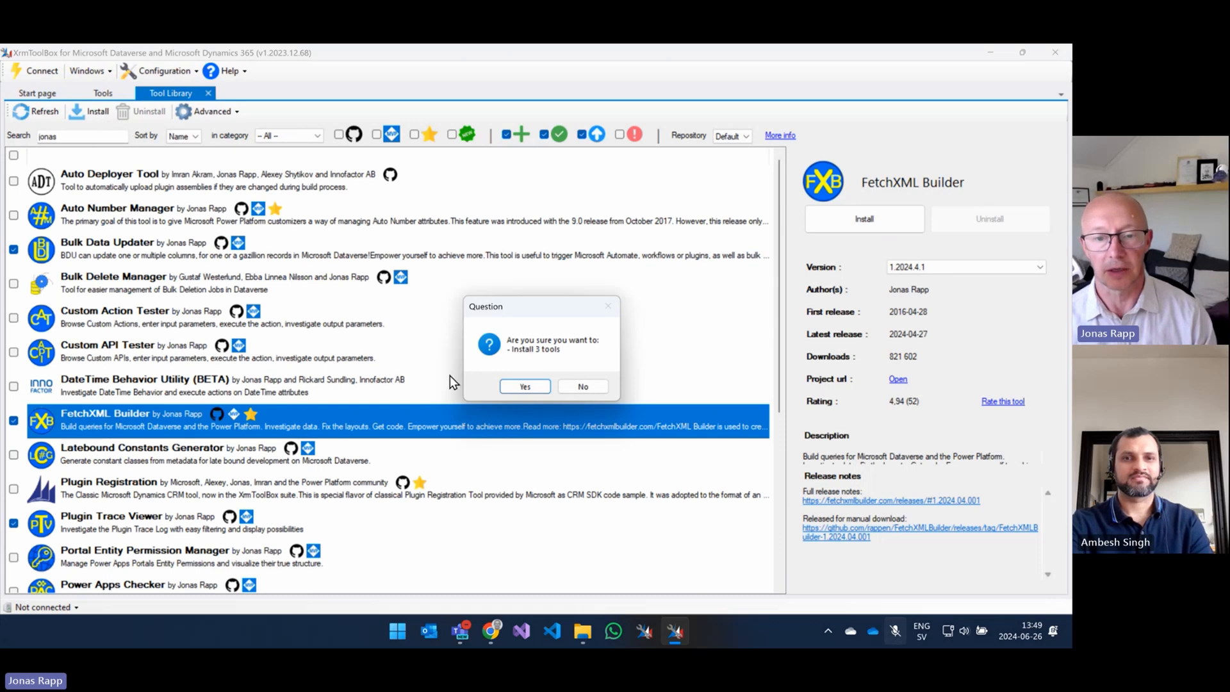
pyautogui.click(525, 387)
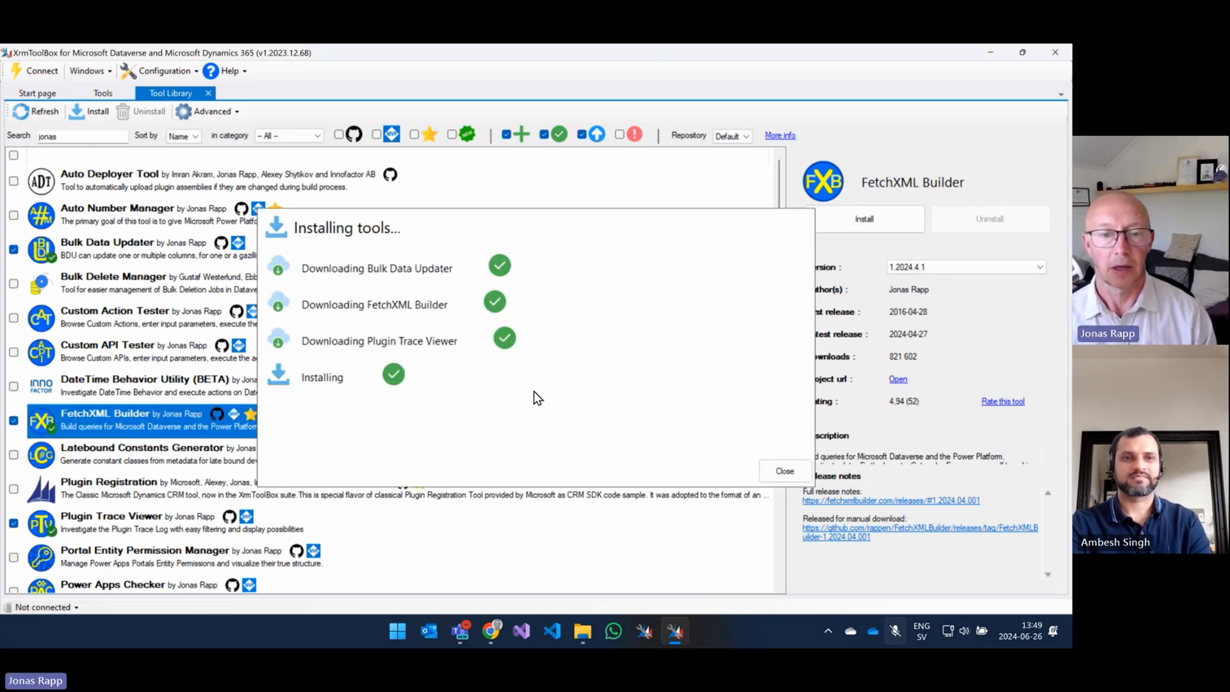
pyautogui.click(784, 471)
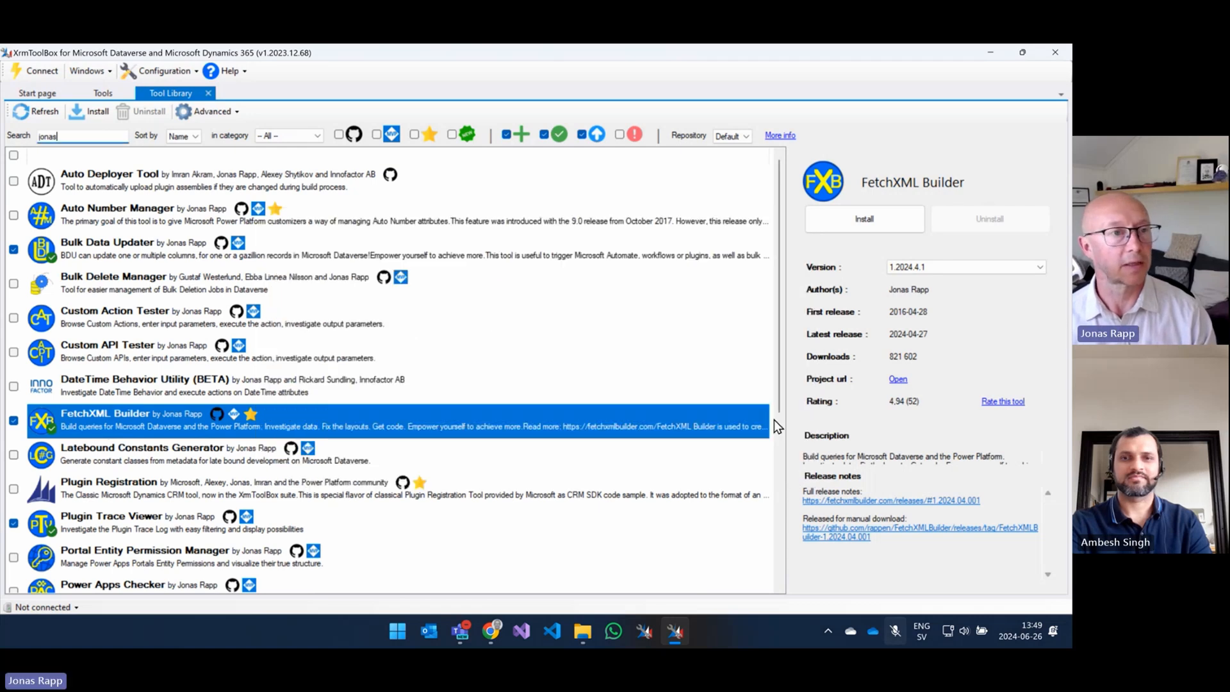
pyautogui.click(102, 92)
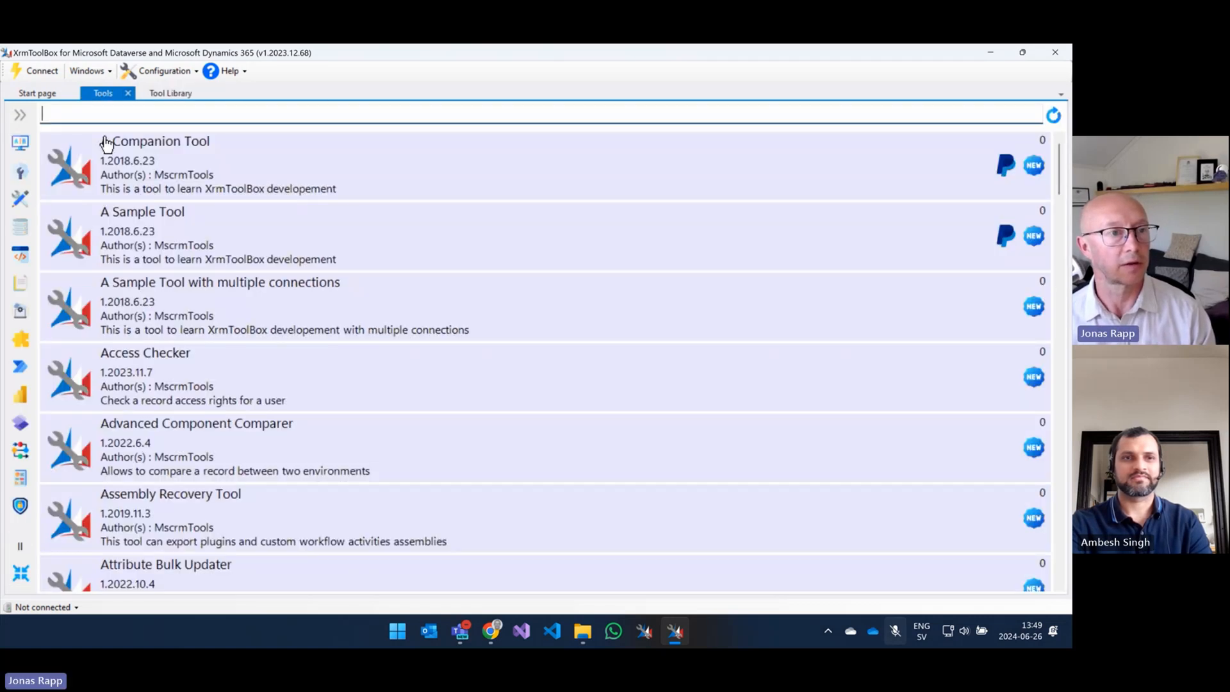
# Filter the Tools list by 'jonas', open FetchXML Builder, and cancel the connect-to-organization prompt
pyautogui.write('jonas')
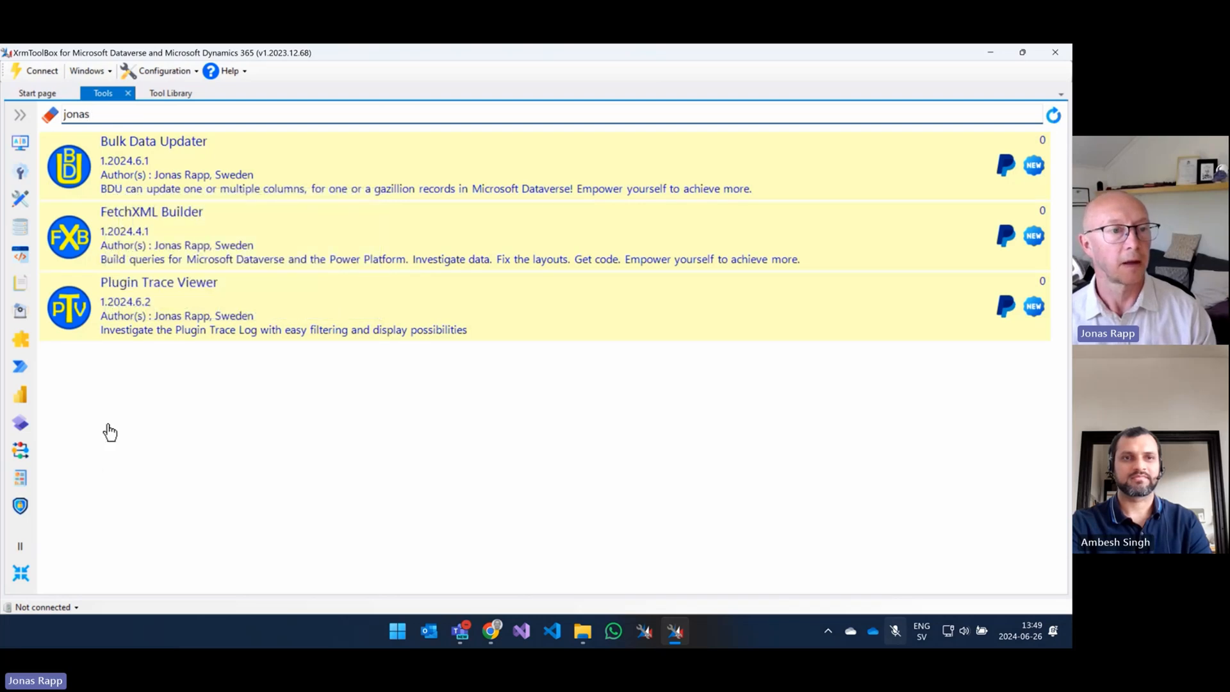
pyautogui.moveTo(157, 290)
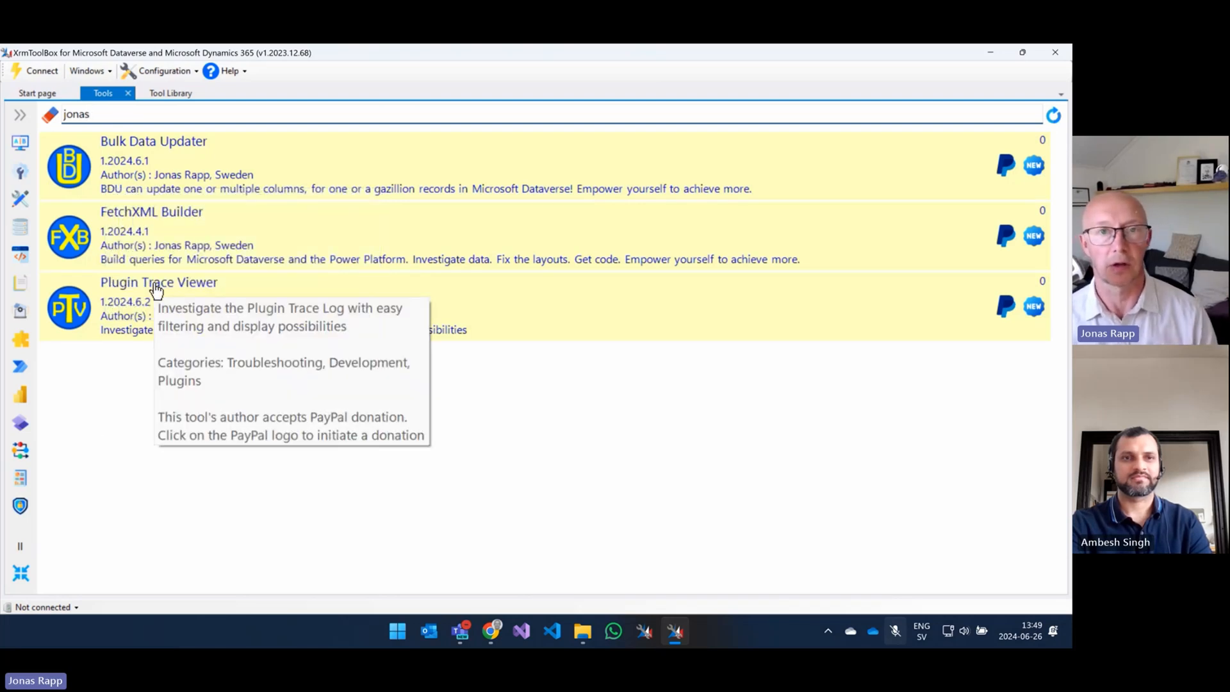
pyautogui.doubleClick(152, 213)
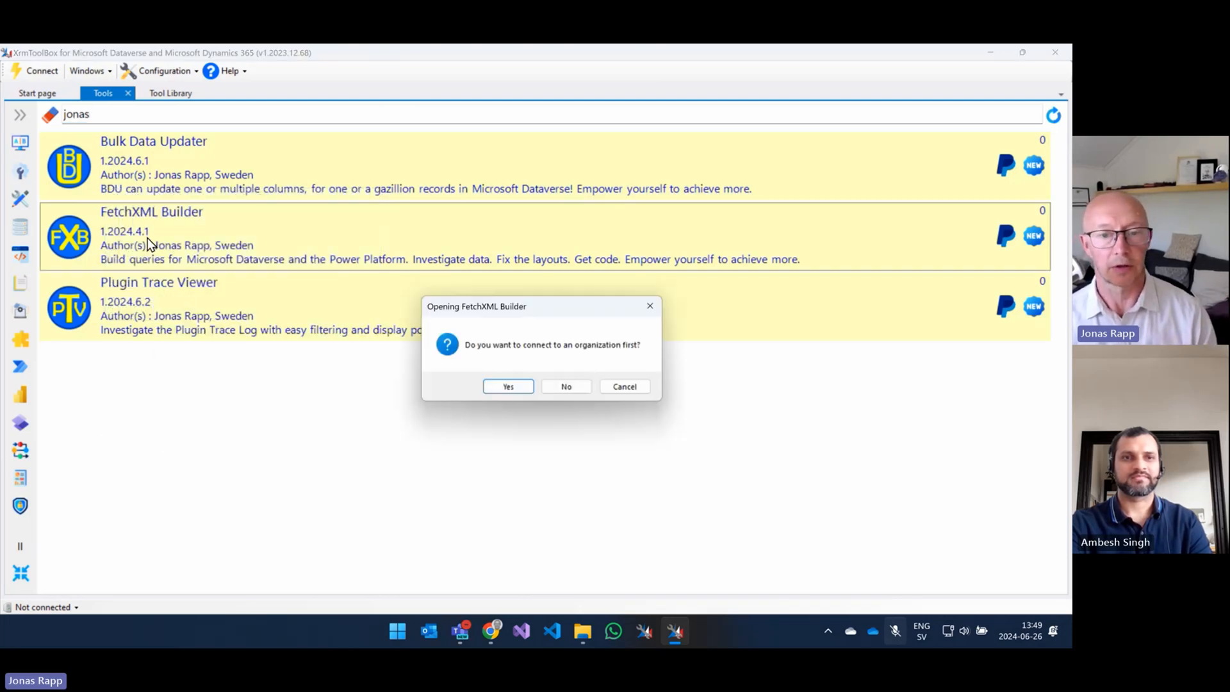
pyautogui.moveTo(575, 387)
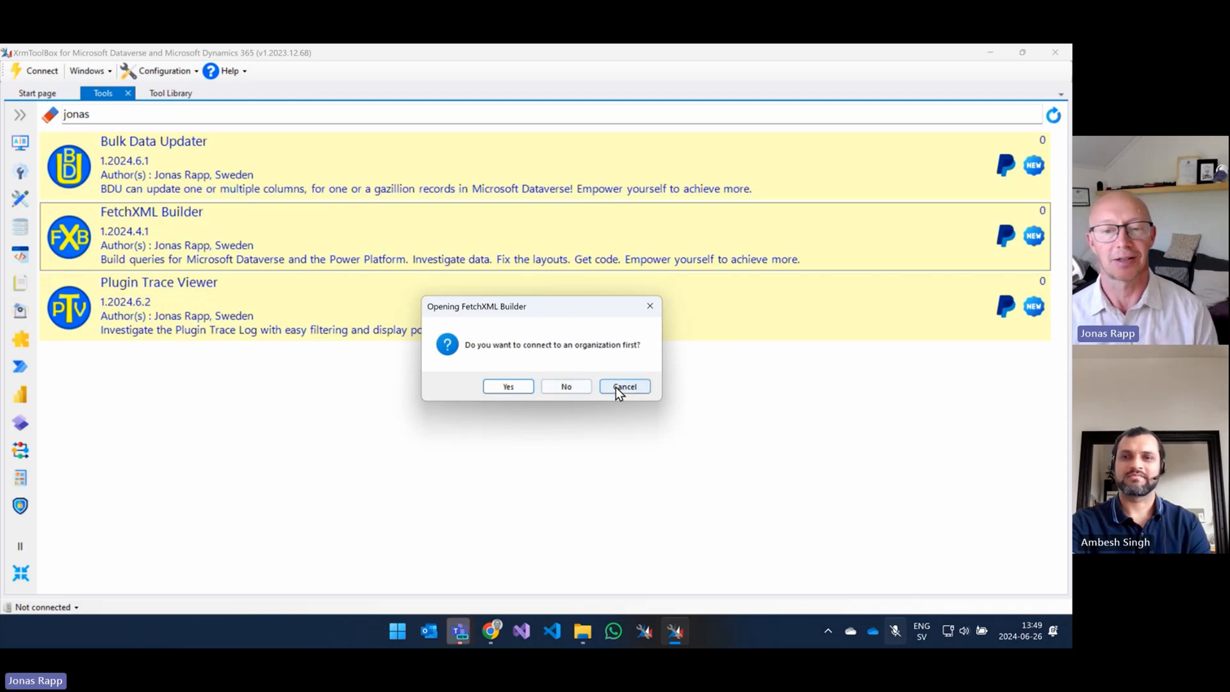
pyautogui.click(625, 386)
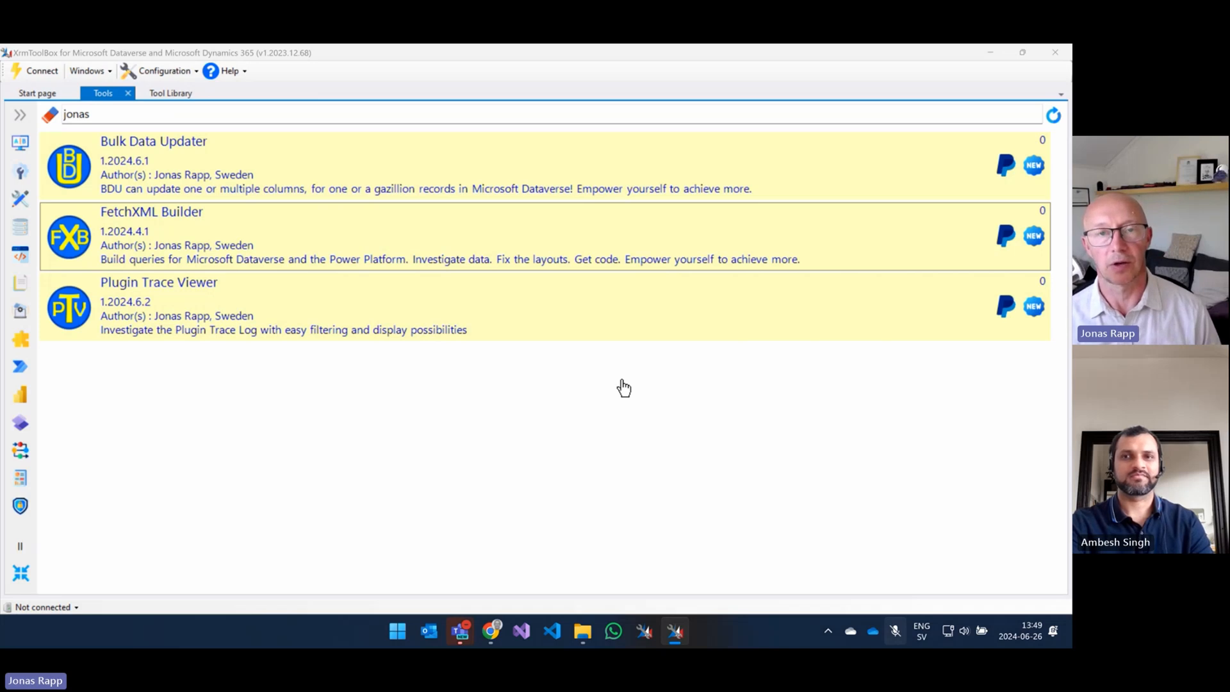
pyautogui.moveTo(610, 195)
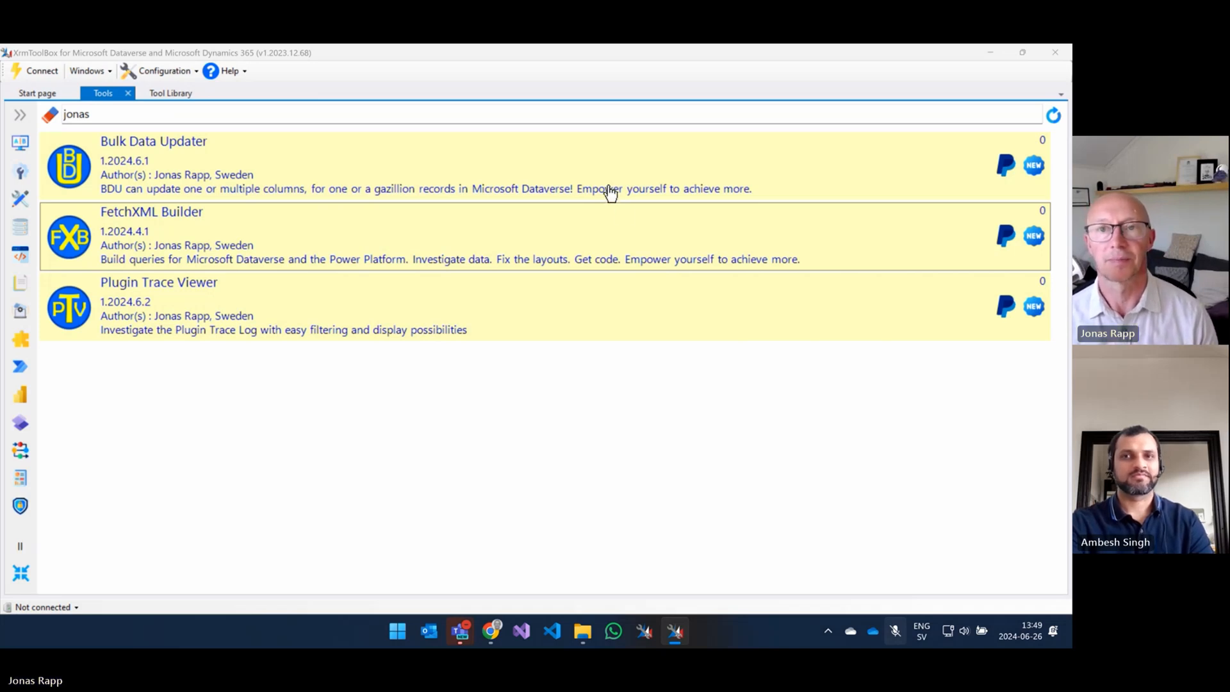